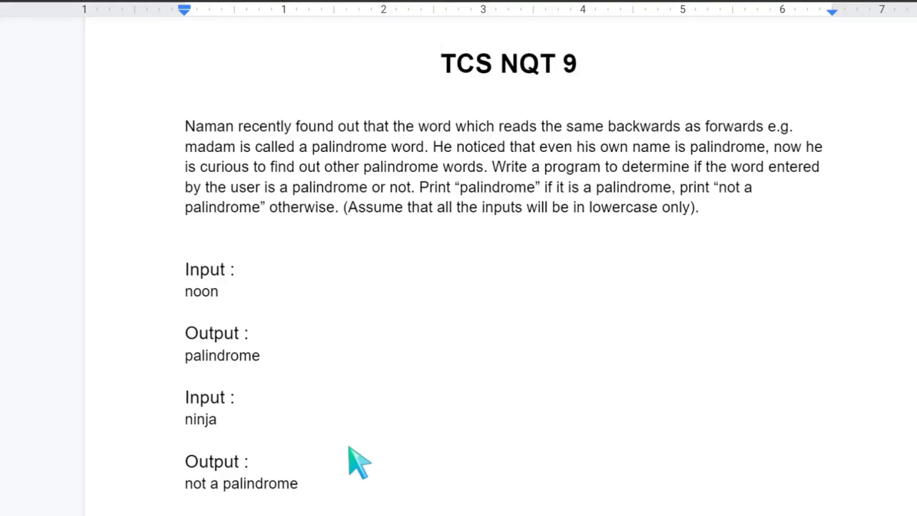
pyautogui.moveTo(255, 157)
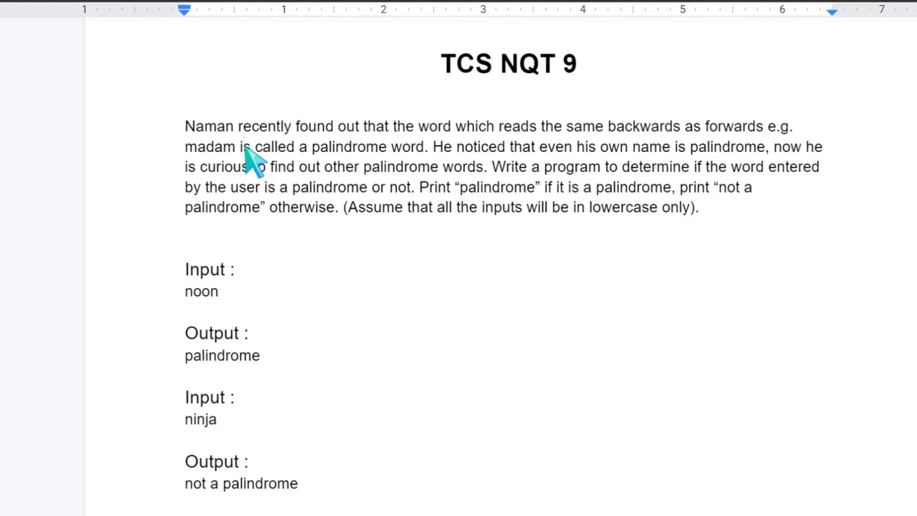
pyautogui.moveTo(218, 132)
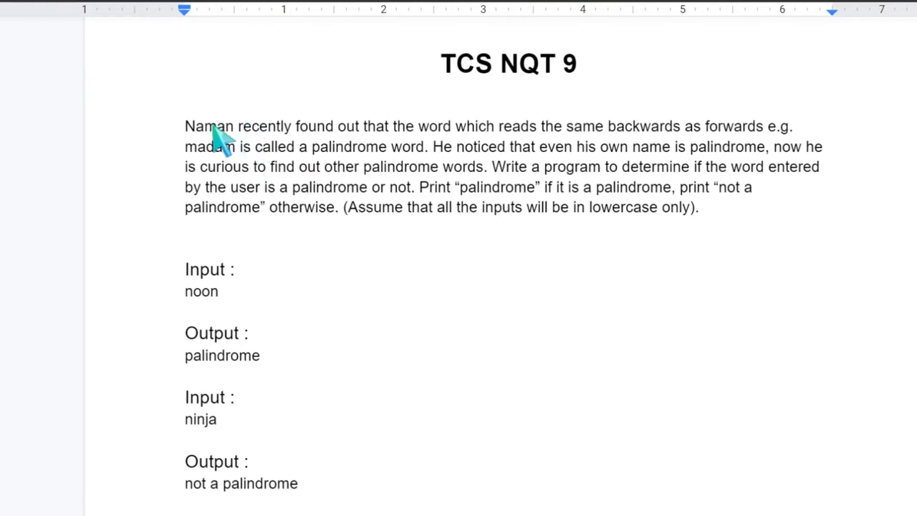
pyautogui.moveTo(347, 146)
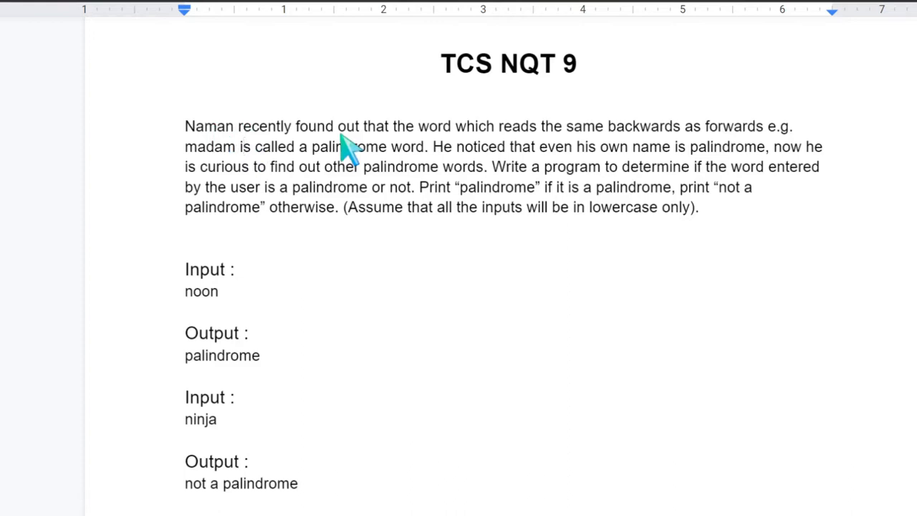
pyautogui.moveTo(451, 150)
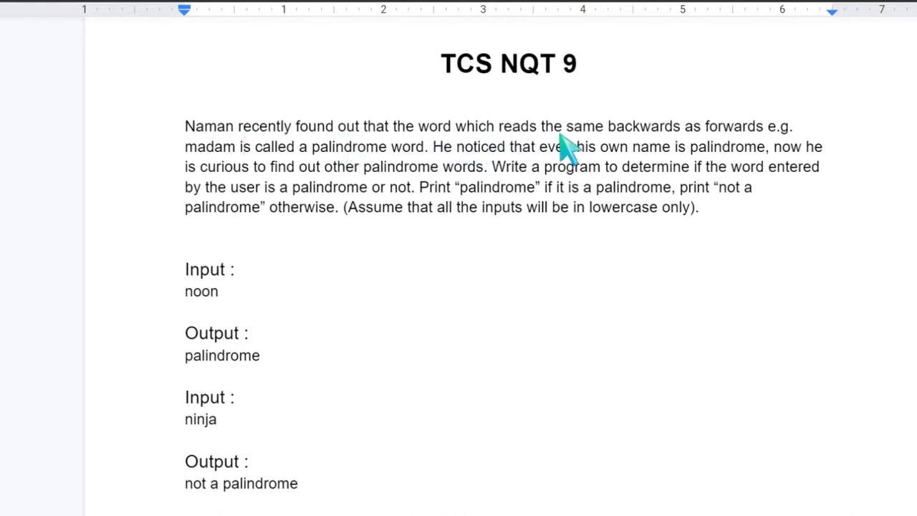
pyautogui.moveTo(379, 189)
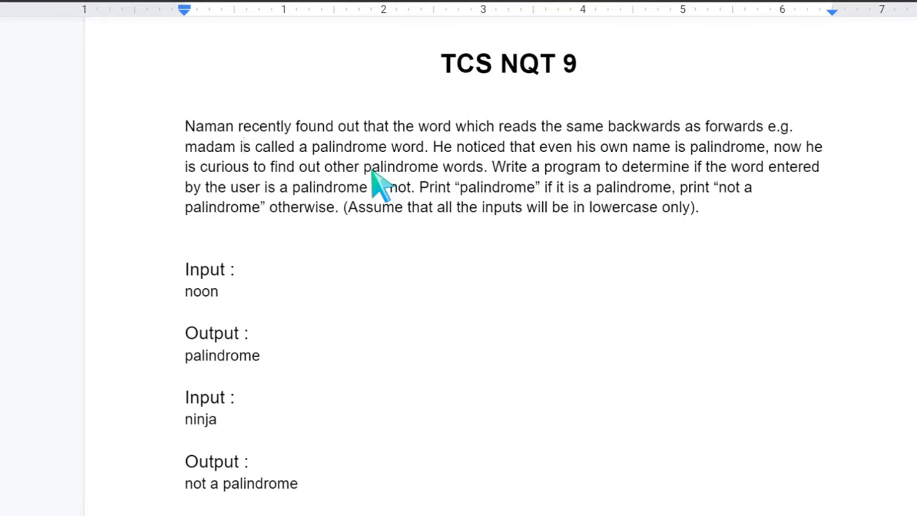
pyautogui.moveTo(365, 197)
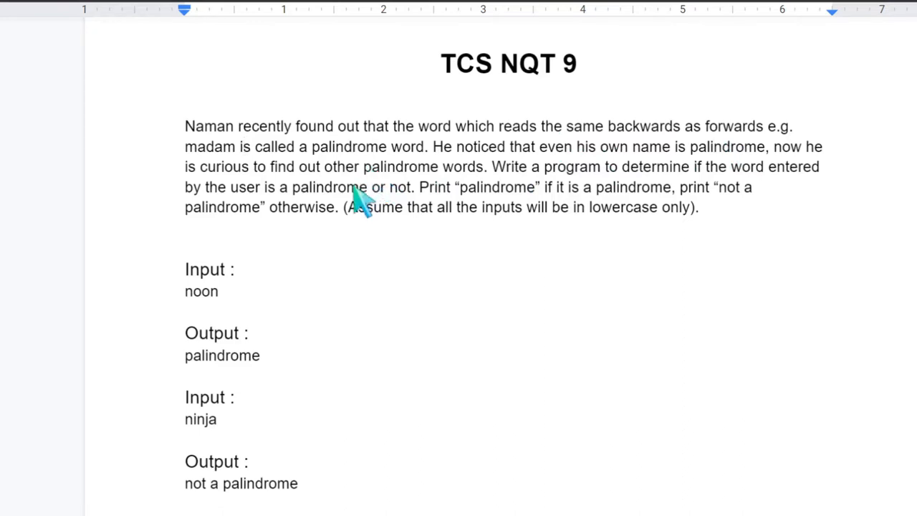
pyautogui.moveTo(361, 189)
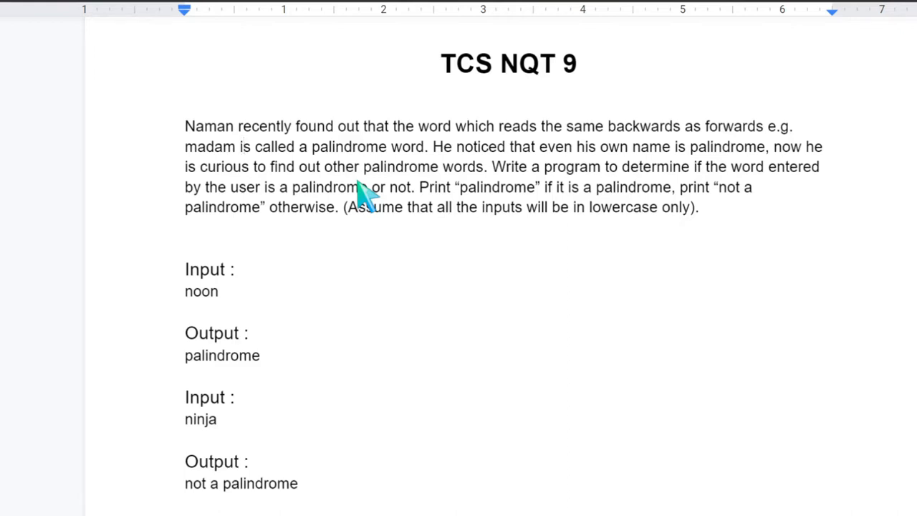
pyautogui.moveTo(666, 222)
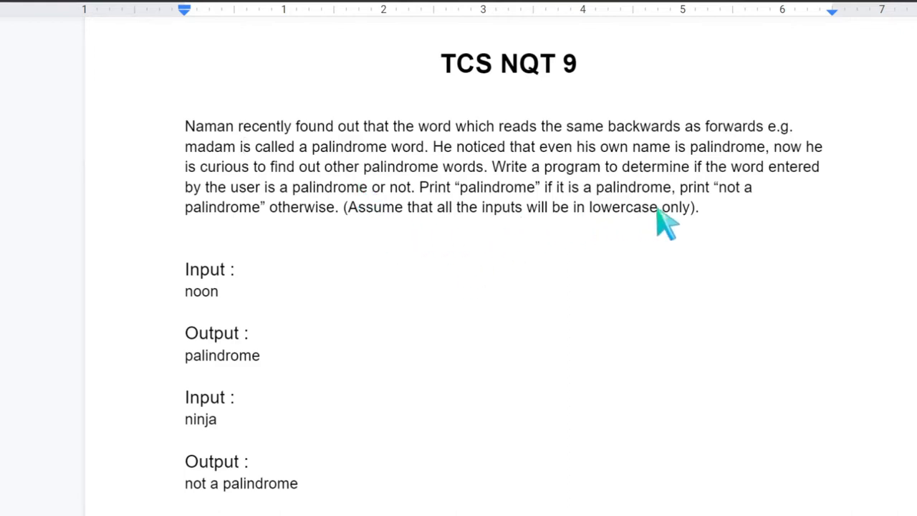
pyautogui.moveTo(330, 187)
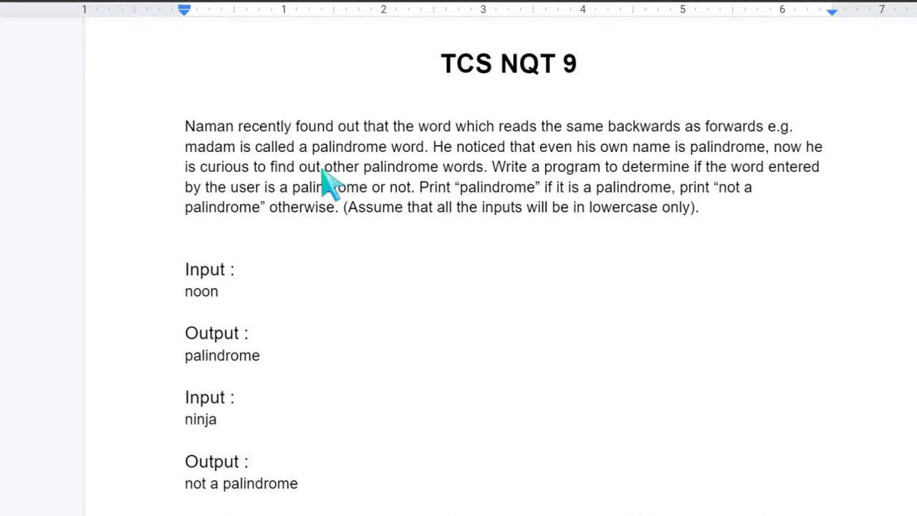
pyautogui.moveTo(414, 260)
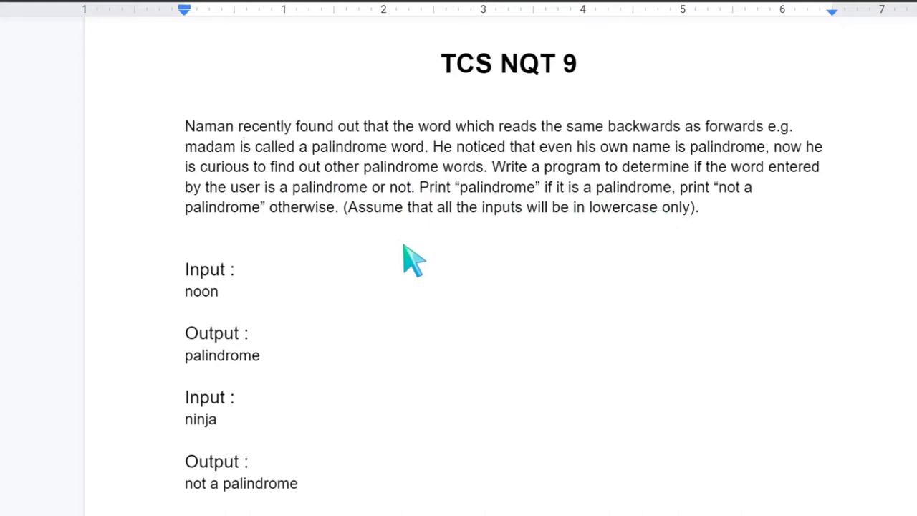
pyautogui.moveTo(251, 132)
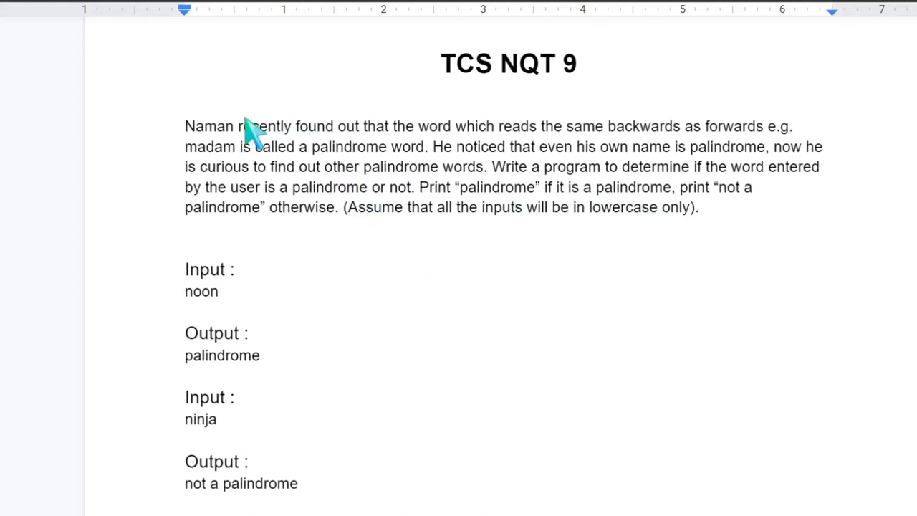
# - Highlight the palindrome problem name in the document, then clear the highlight
pyautogui.doubleClick(209, 126)
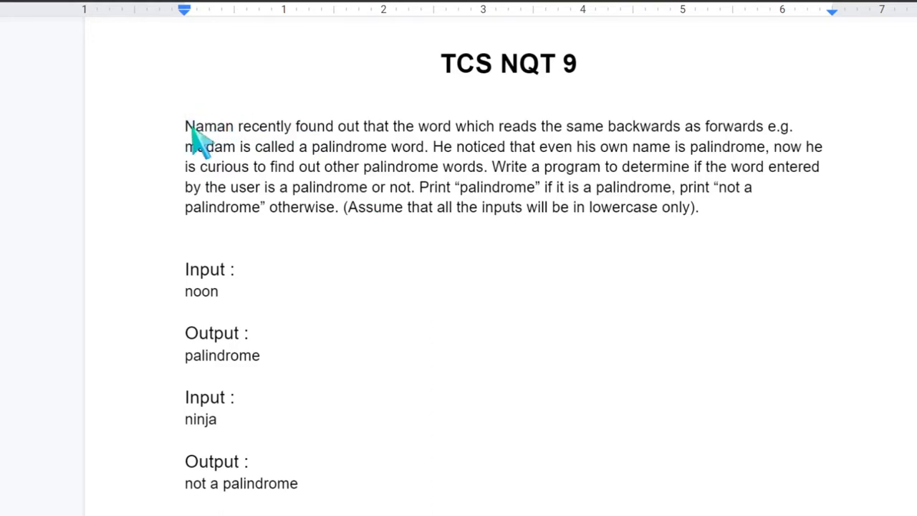
pyautogui.doubleClick(209, 126)
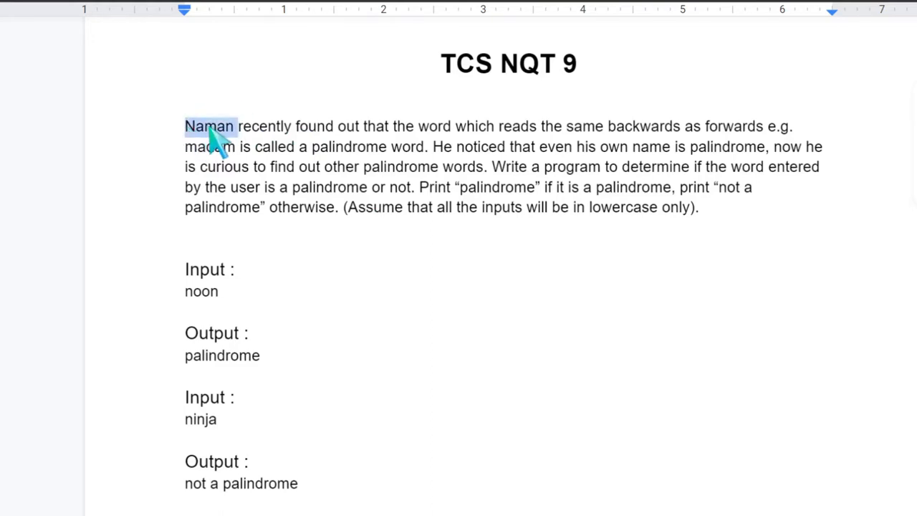
pyautogui.moveTo(240, 144)
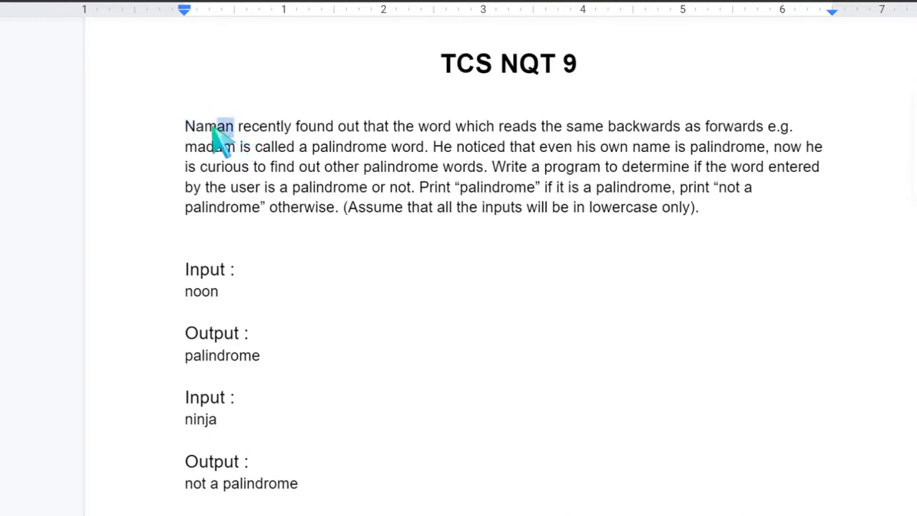
pyautogui.doubleClick(209, 126)
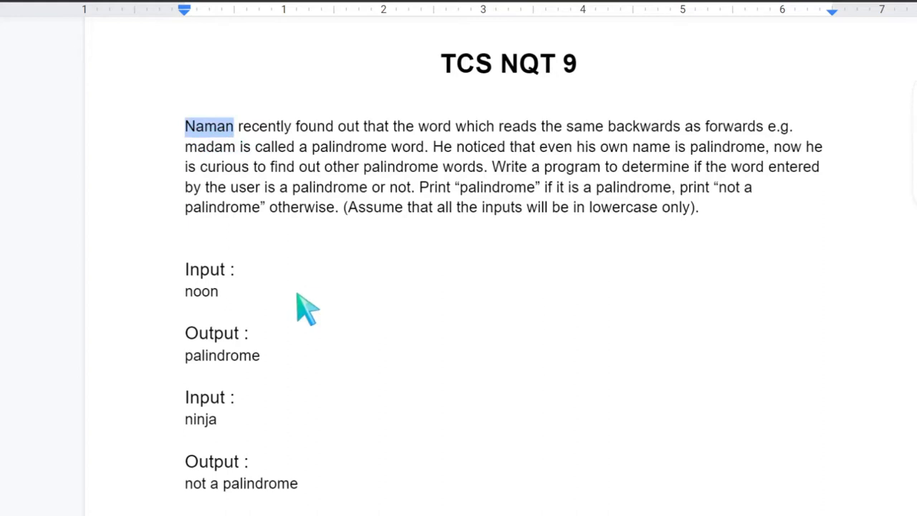
pyautogui.click(185, 247)
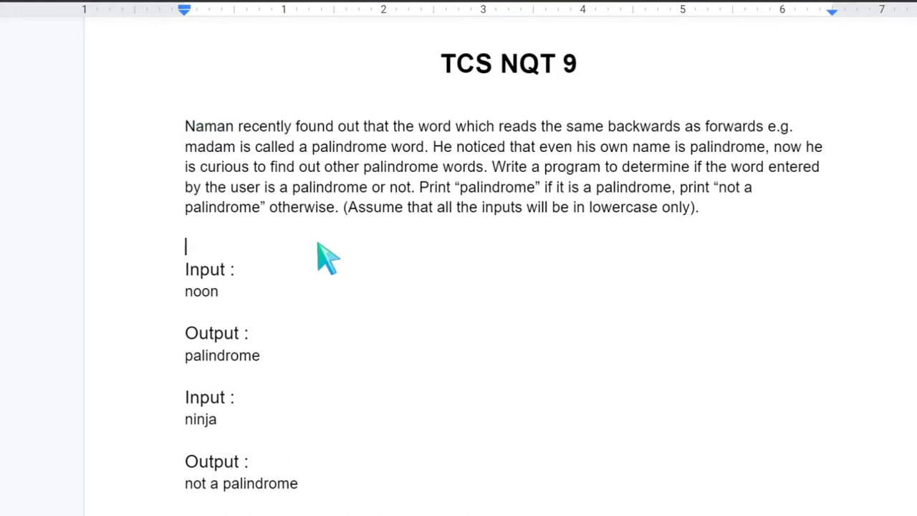
pyautogui.moveTo(280, 261)
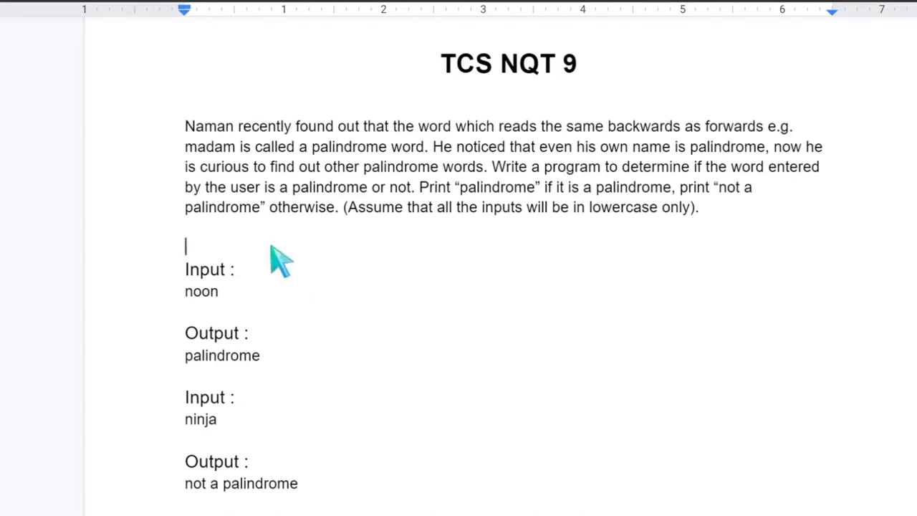
pyautogui.moveTo(240, 301)
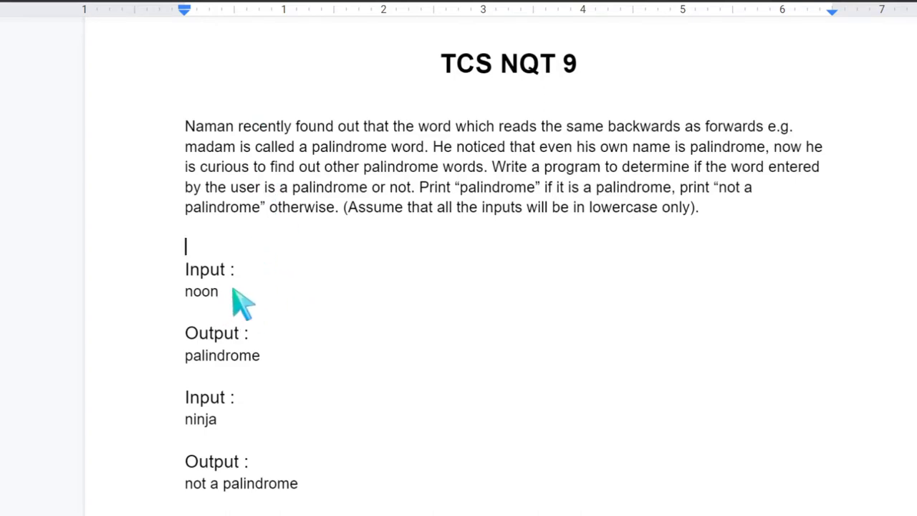
pyautogui.moveTo(198, 308)
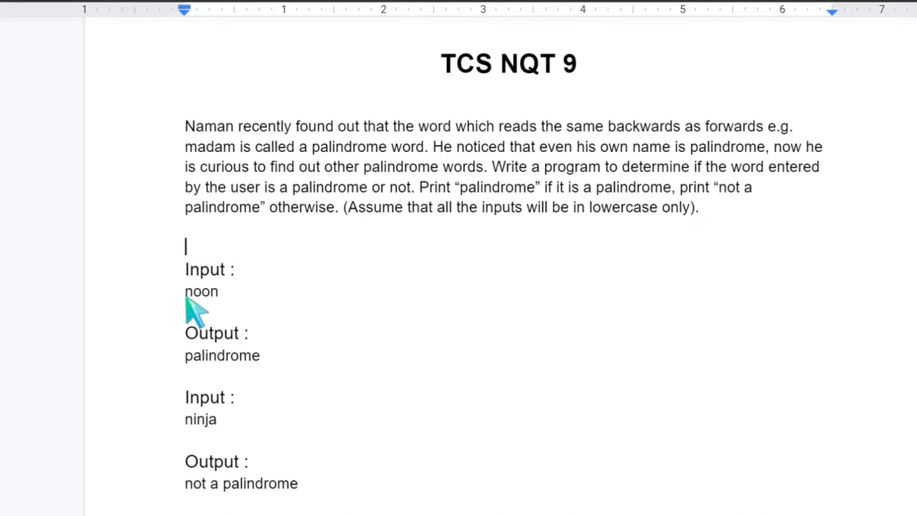
# - Pick out the sample words noon, ninja and wow as examples, then focus the first code line to run
pyautogui.doubleClick(200, 291)
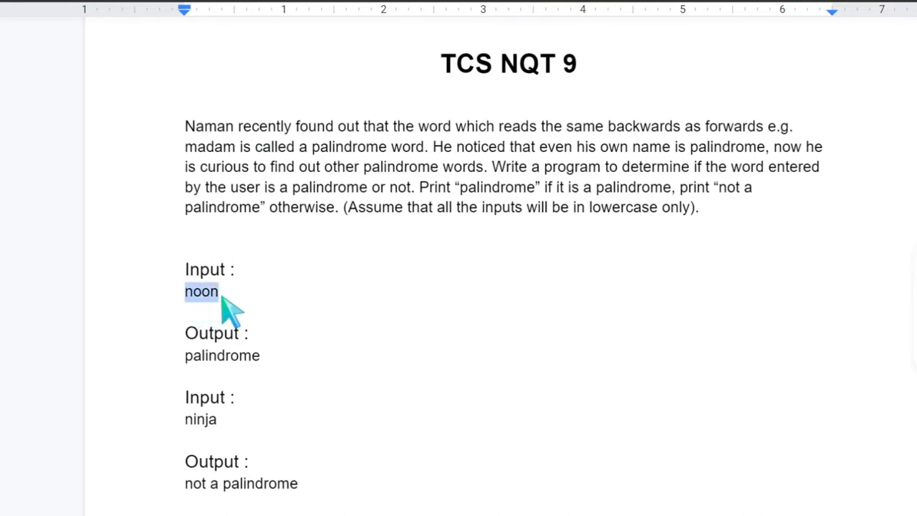
pyautogui.moveTo(175, 304)
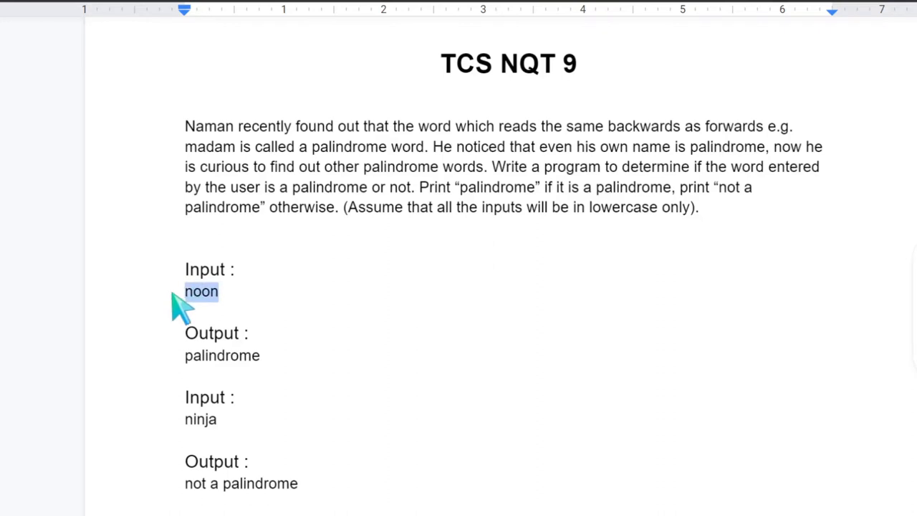
pyautogui.moveTo(275, 401)
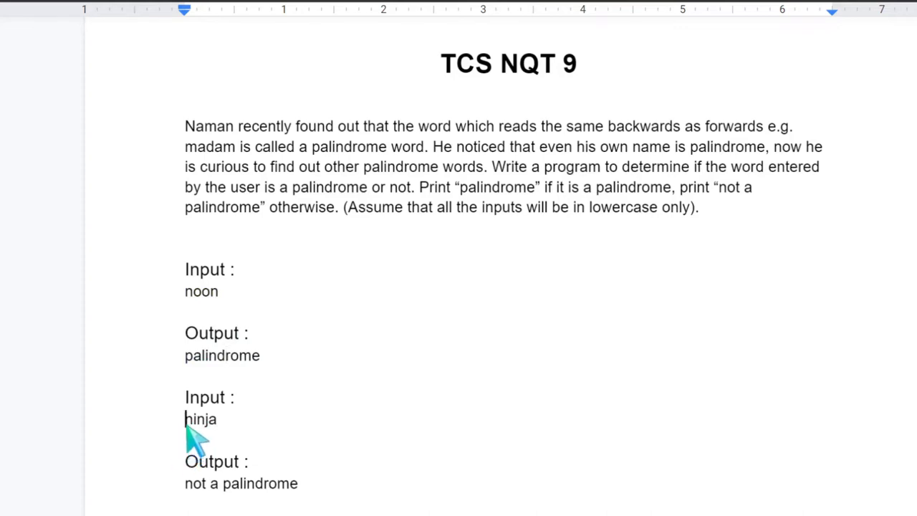
pyautogui.doubleClick(200, 418)
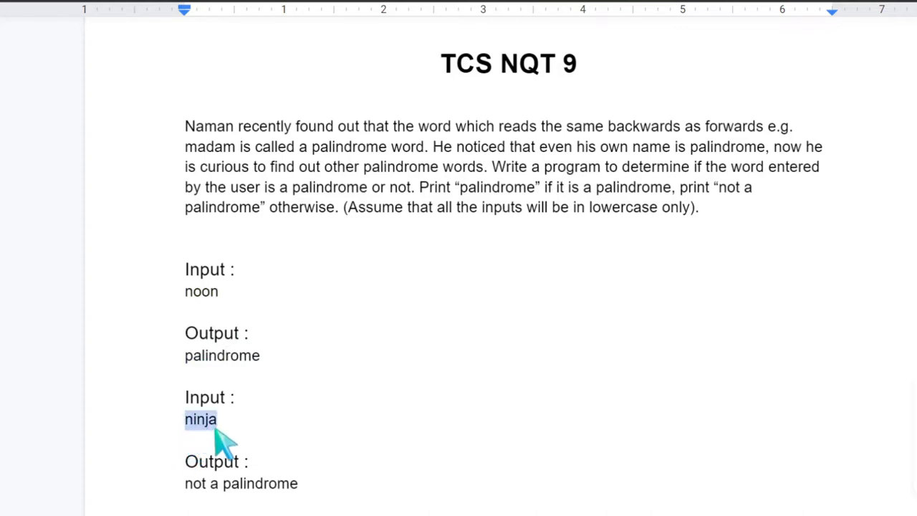
pyautogui.moveTo(198, 430)
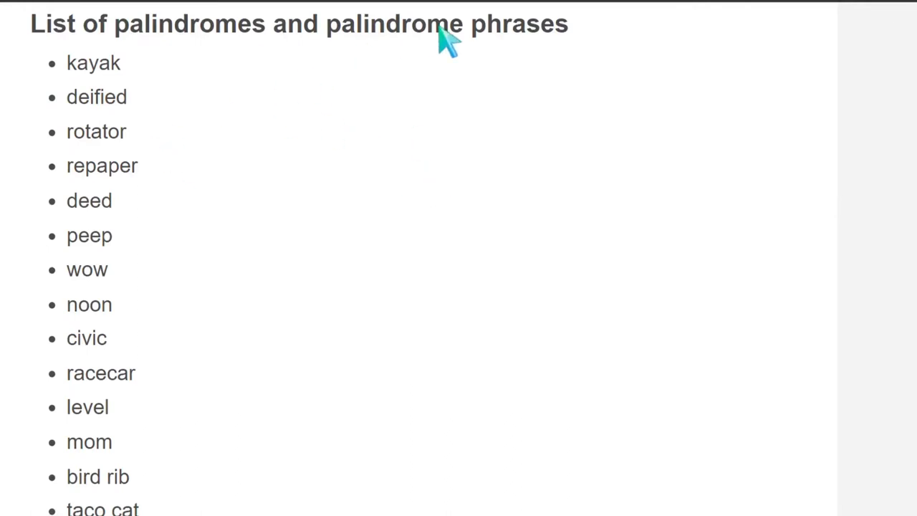
pyautogui.moveTo(89, 240)
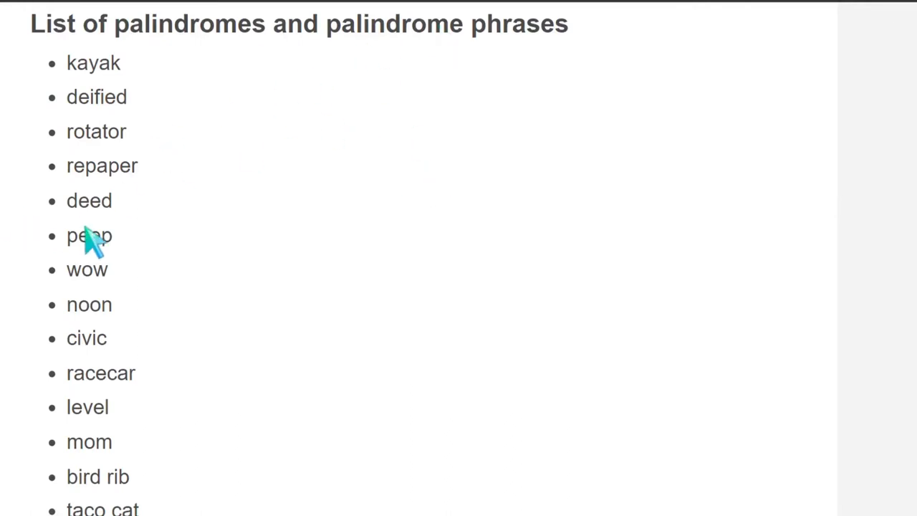
pyautogui.moveTo(75, 329)
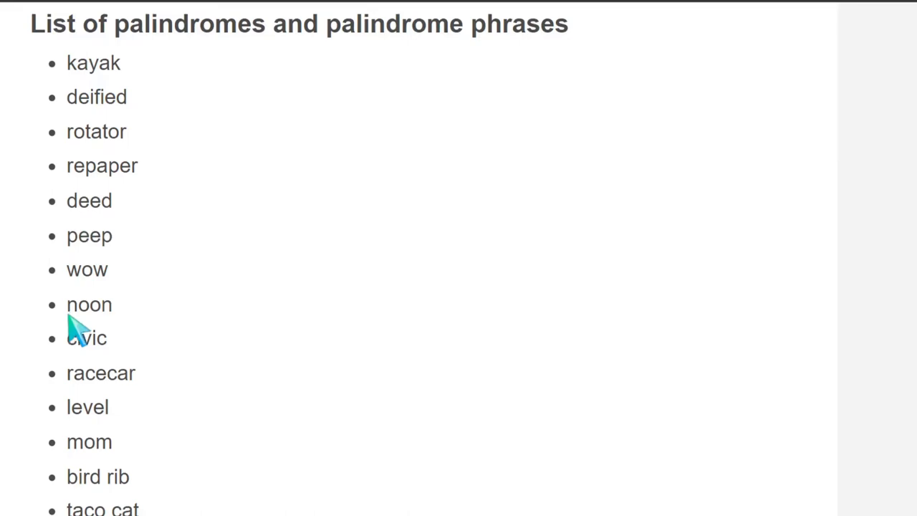
pyautogui.moveTo(79, 287)
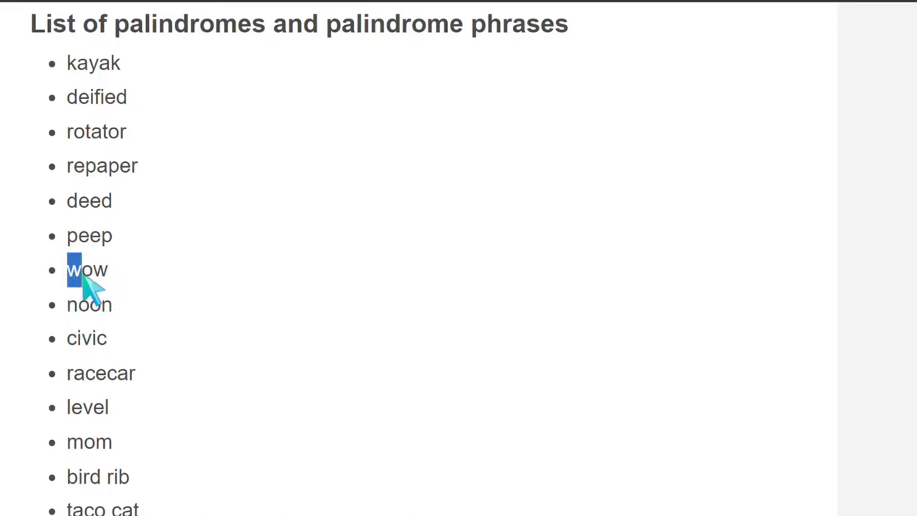
pyautogui.doubleClick(86, 269)
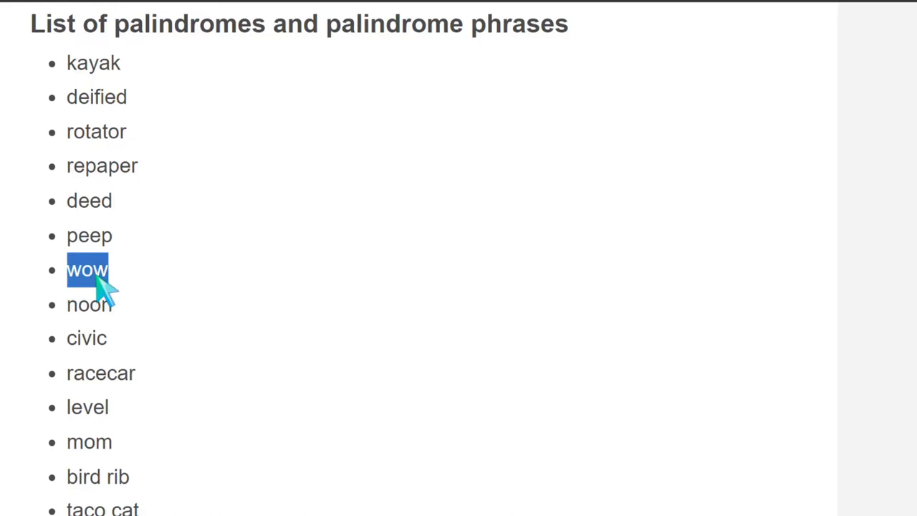
pyautogui.moveTo(57, 111)
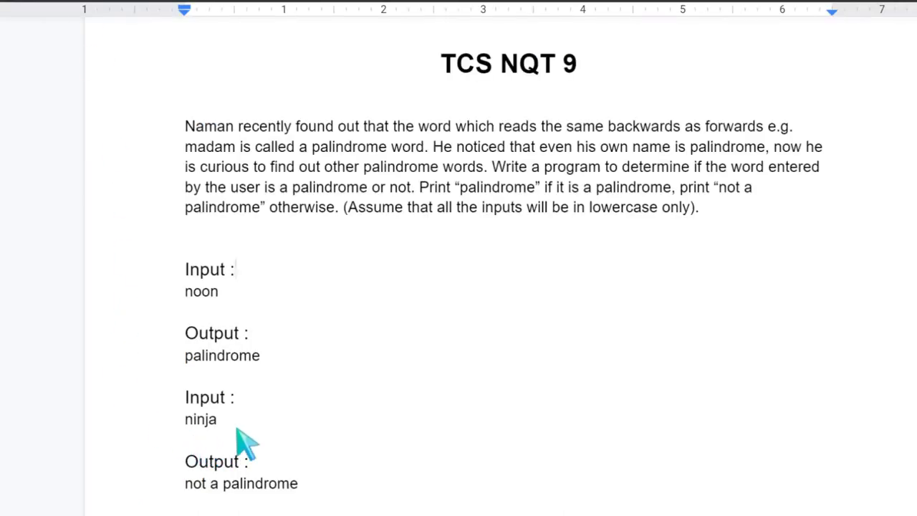
pyautogui.moveTo(242, 430)
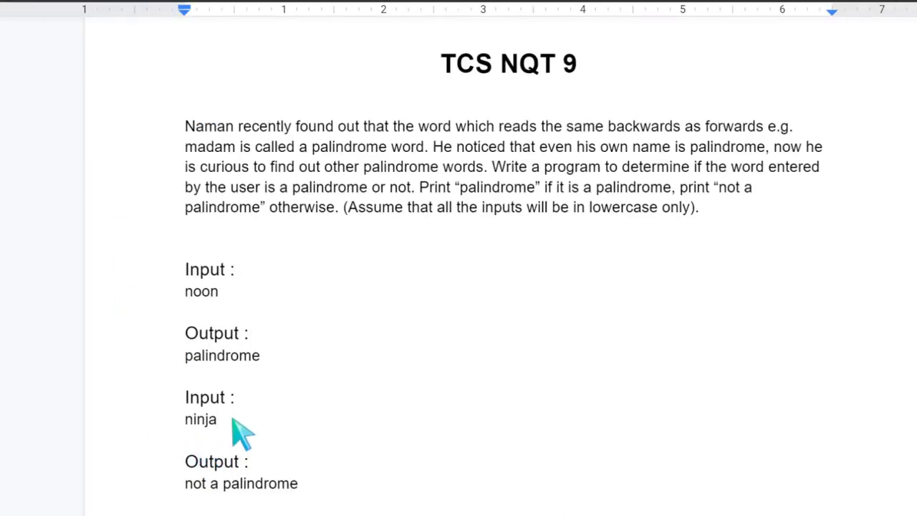
pyautogui.write('aj')
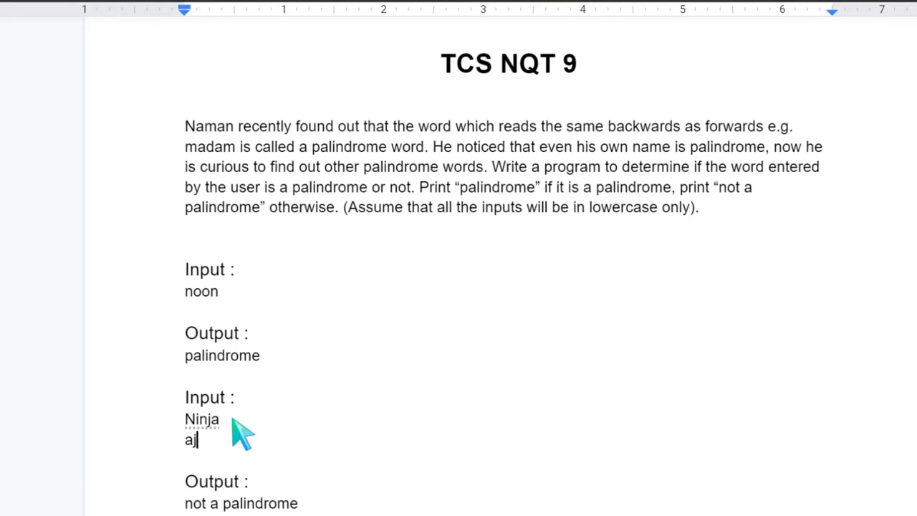
pyautogui.write('nin')
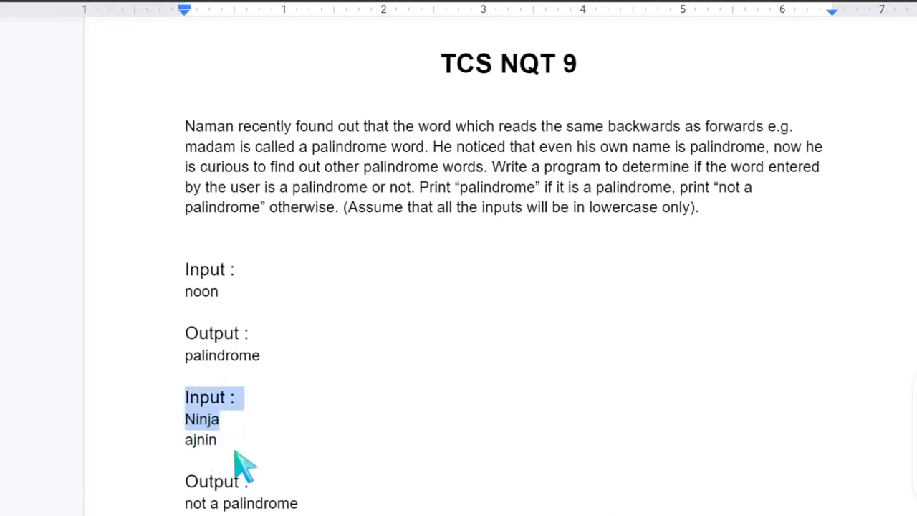
pyautogui.click(286, 494)
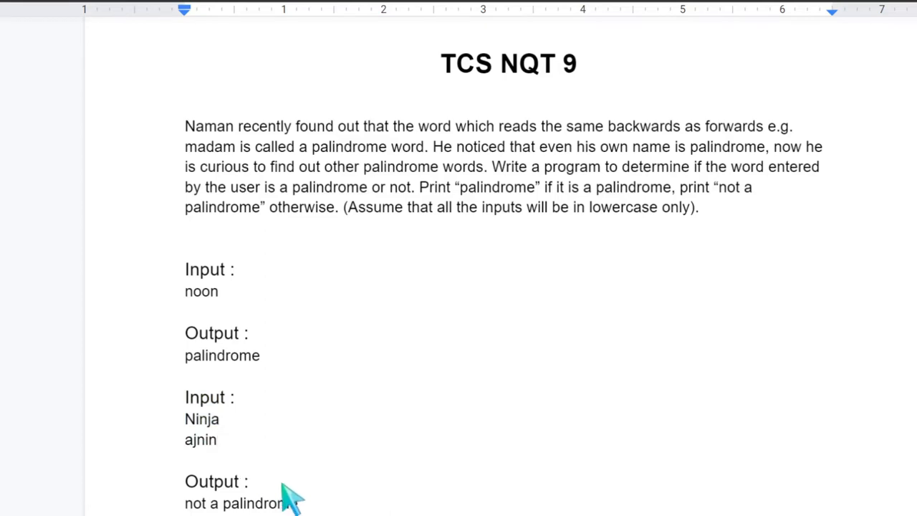
pyautogui.moveTo(293, 447)
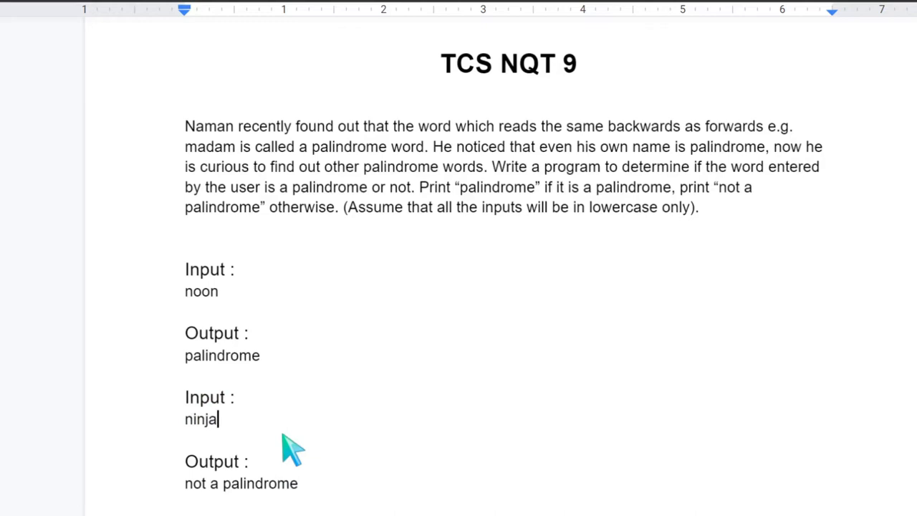
pyautogui.moveTo(329, 183)
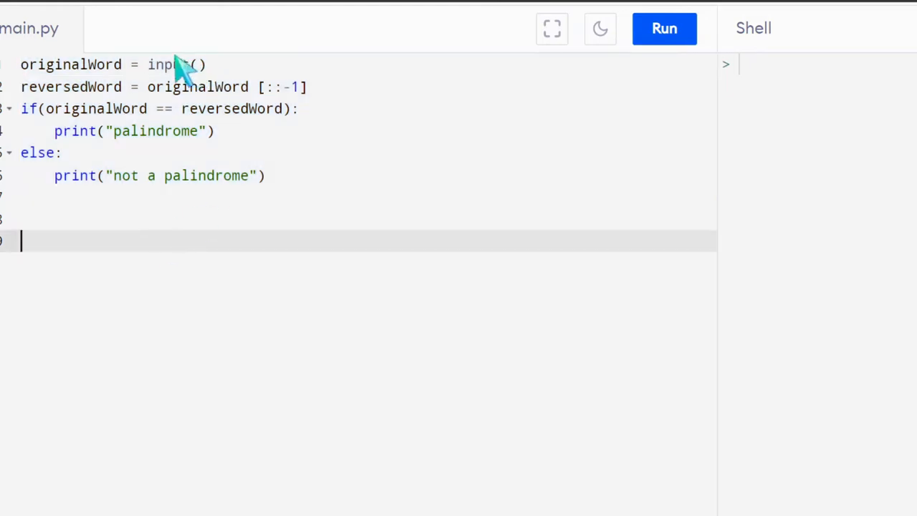
pyautogui.click(72, 65)
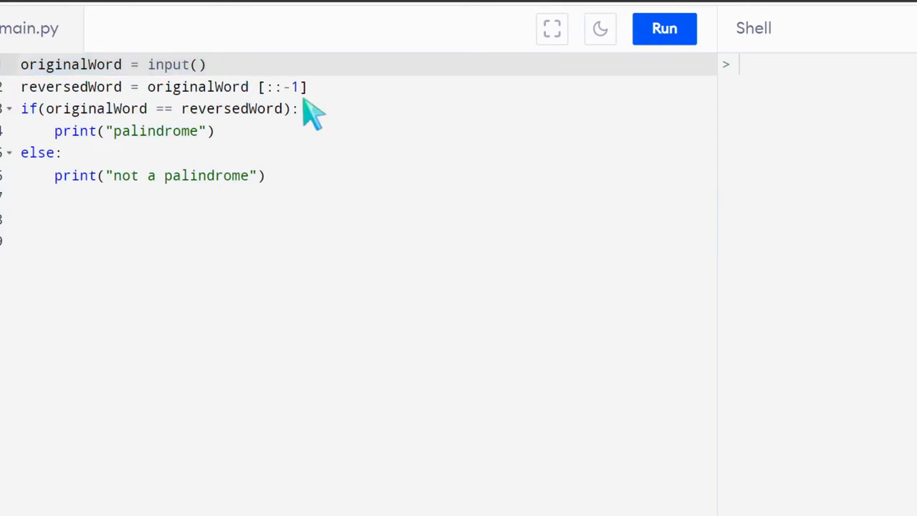
pyautogui.moveTo(107, 126)
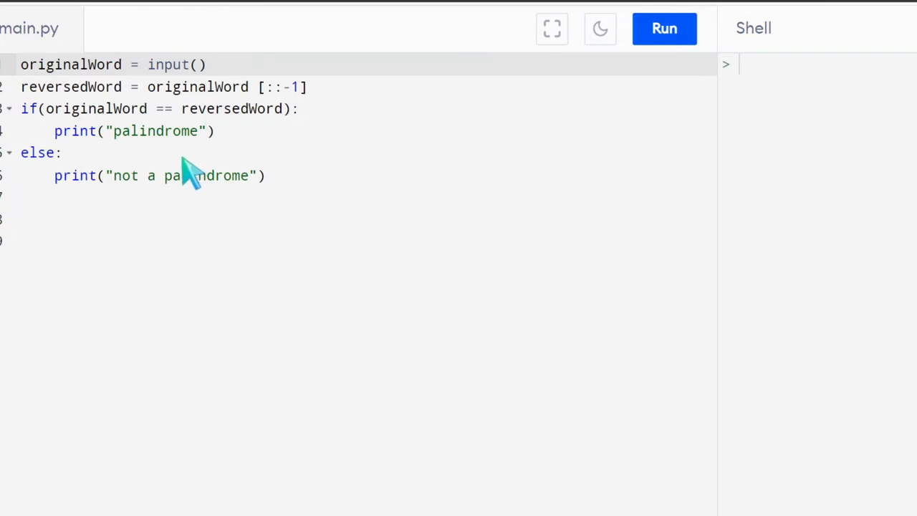
pyautogui.moveTo(430, 140)
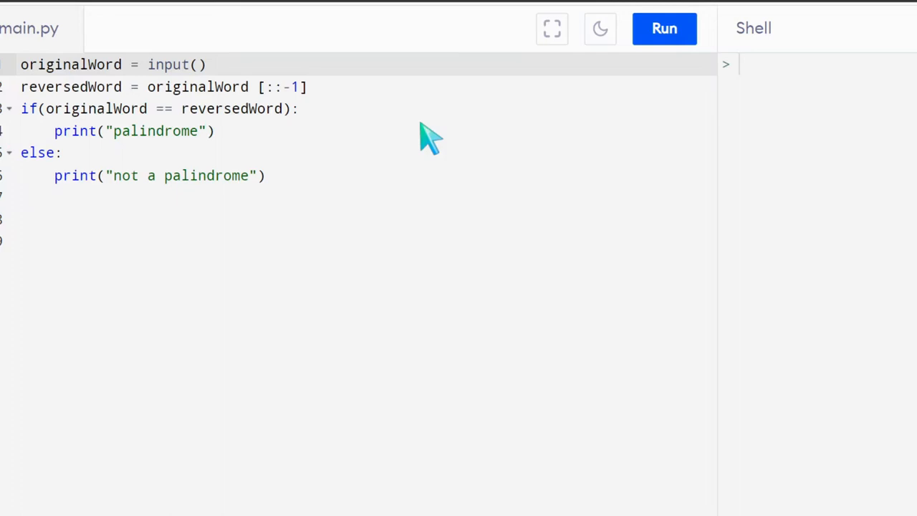
pyautogui.moveTo(255, 198)
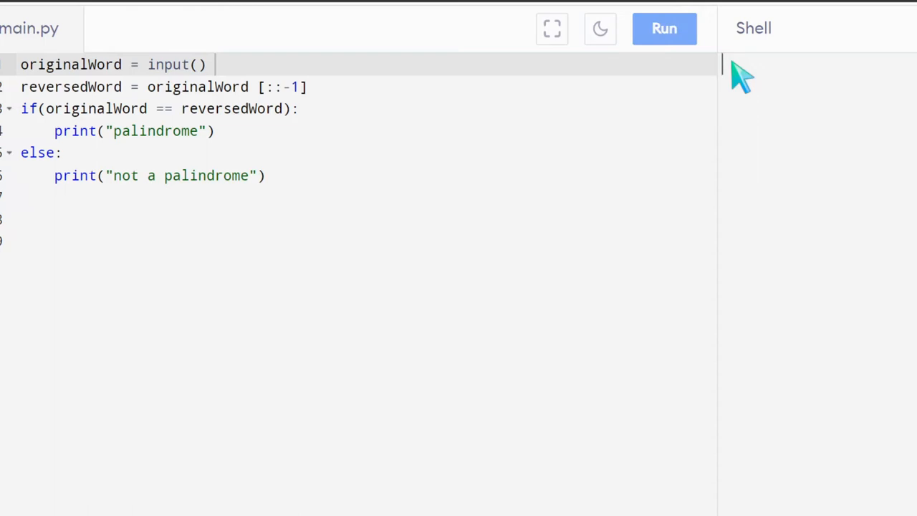
# - Submit the word nice to the running script, reported as not a palindrome
pyautogui.write('noon')
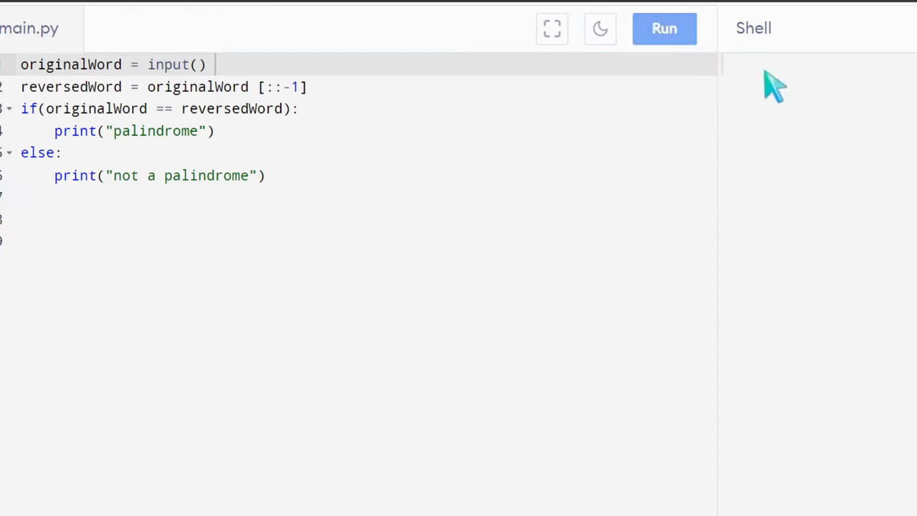
pyautogui.write('nic')
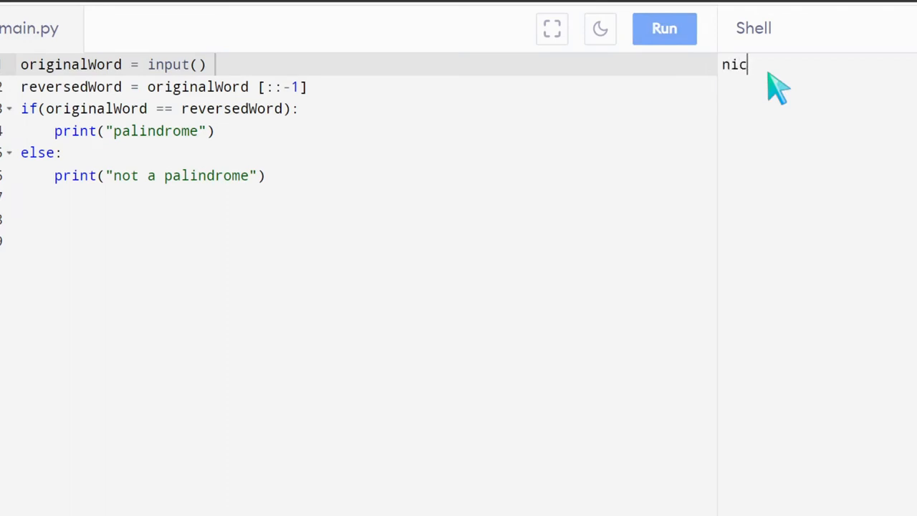
pyautogui.press('Return')
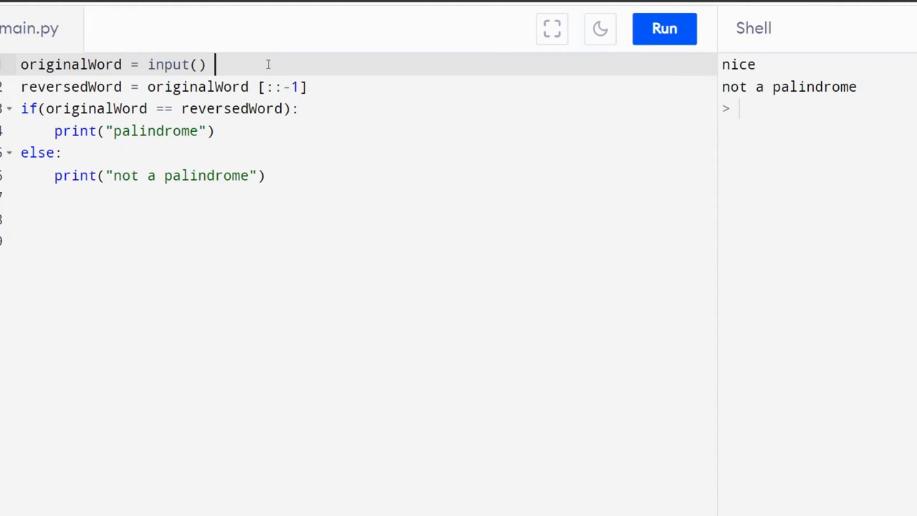
# - Record the input nice as a '# nice' comment on the input line
pyautogui.write('#')
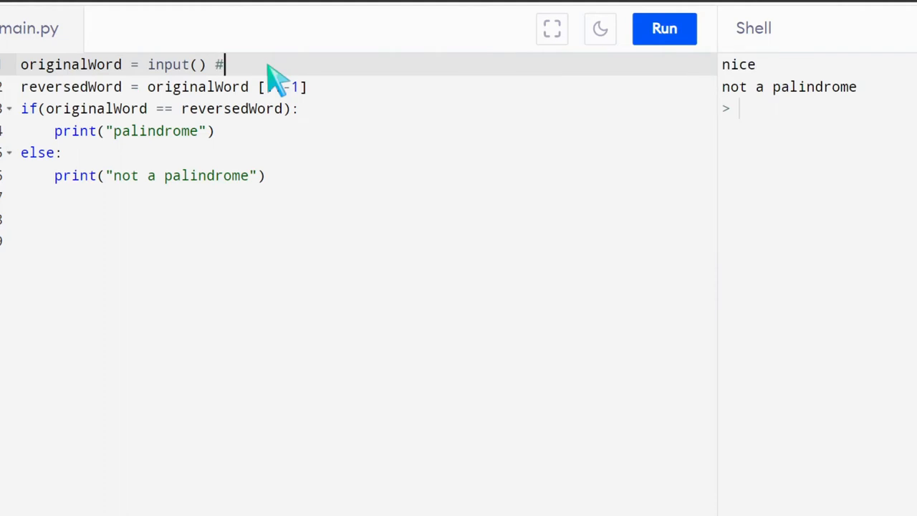
pyautogui.write('nice')
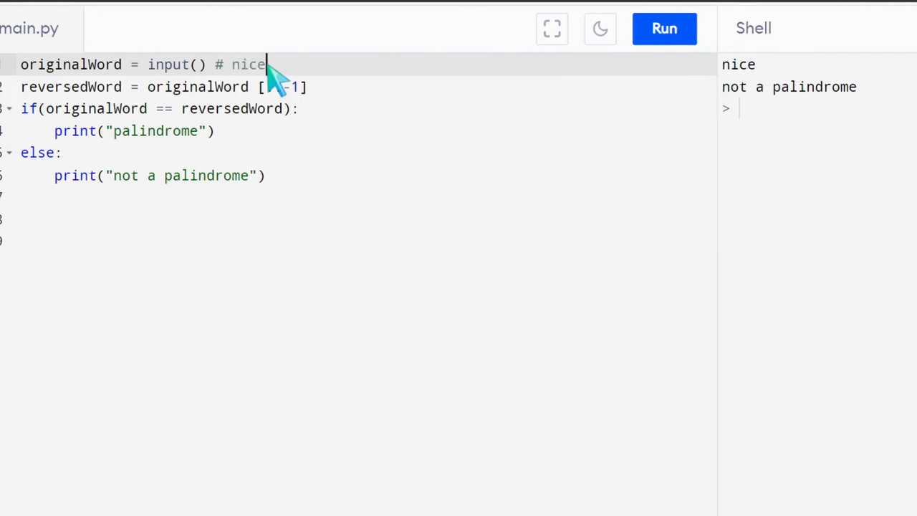
pyautogui.write('::')
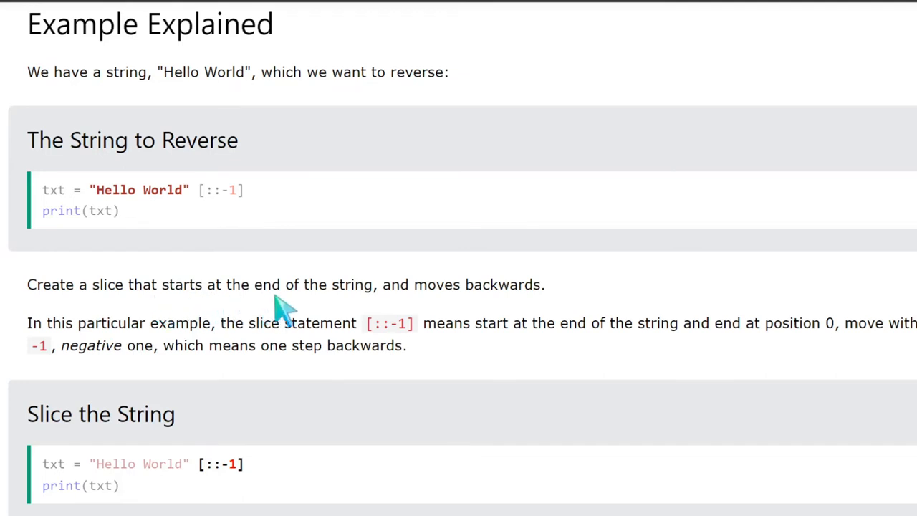
pyautogui.moveTo(287, 308)
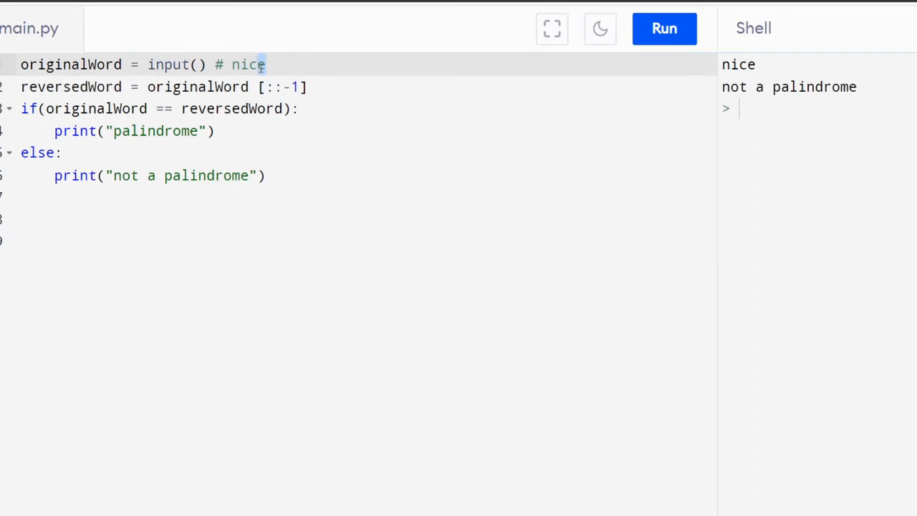
pyautogui.moveTo(269, 86)
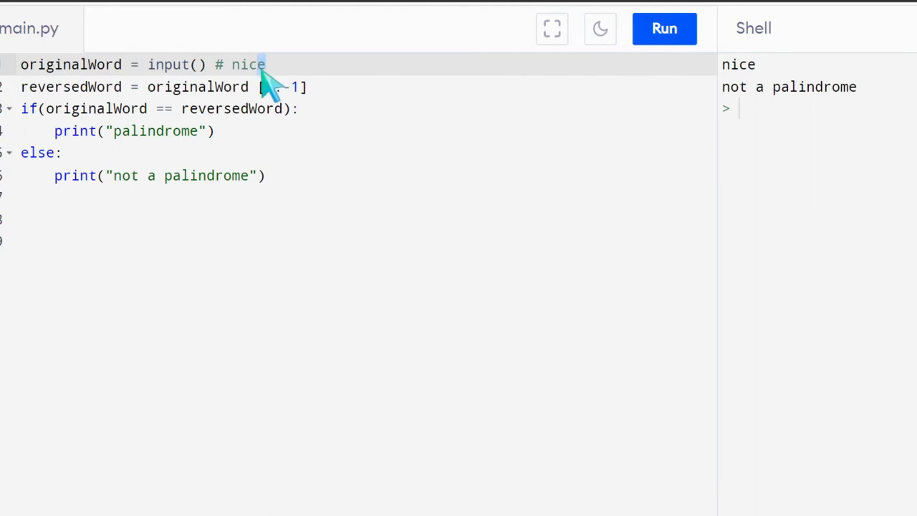
pyautogui.moveTo(269, 71)
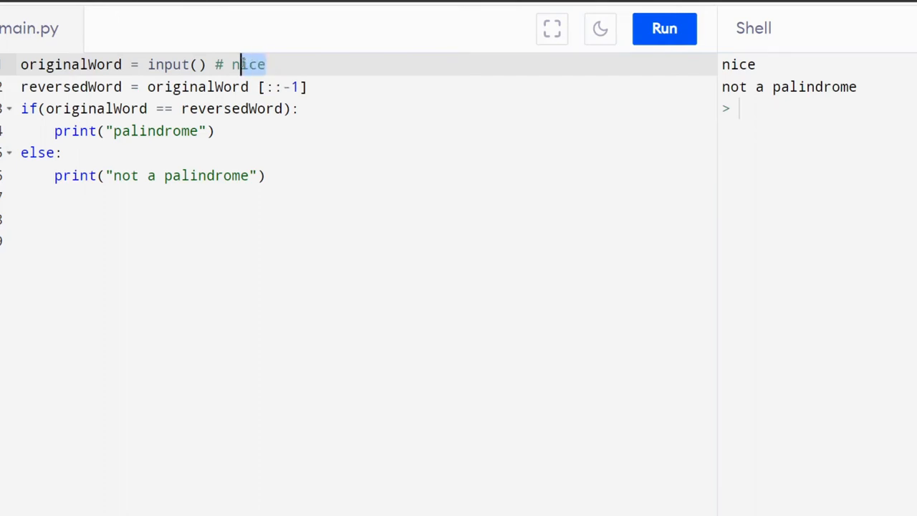
pyautogui.moveTo(351, 100)
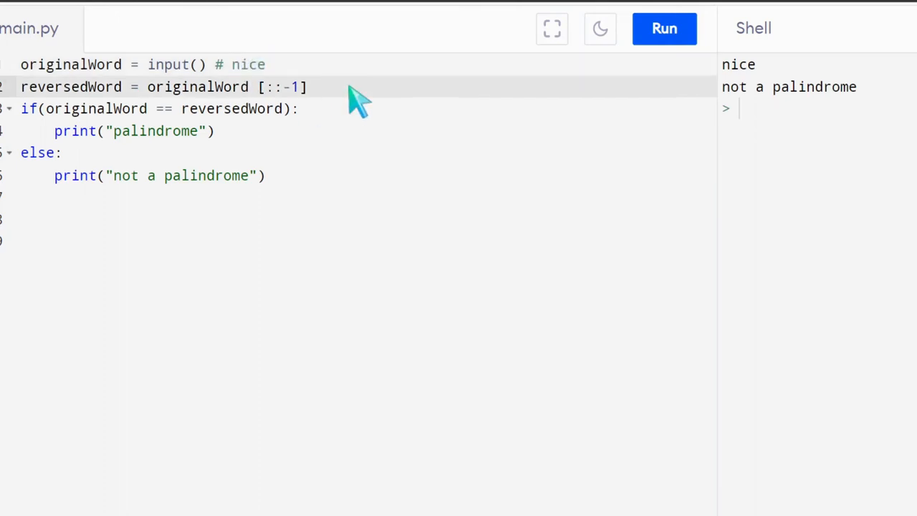
# - Add the '#ecin' comment on the slice line and point out nice and the palindrome verdict
pyautogui.write('#e')
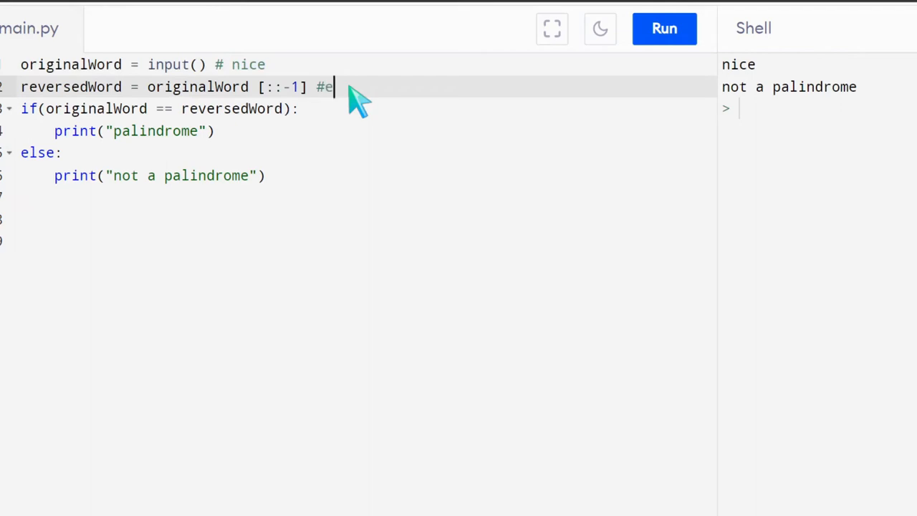
pyautogui.write('cin')
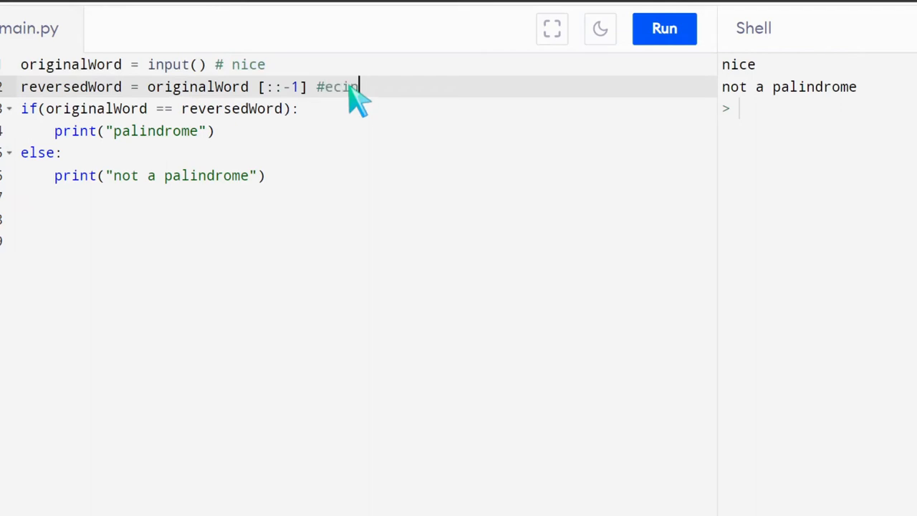
pyautogui.moveTo(366, 112)
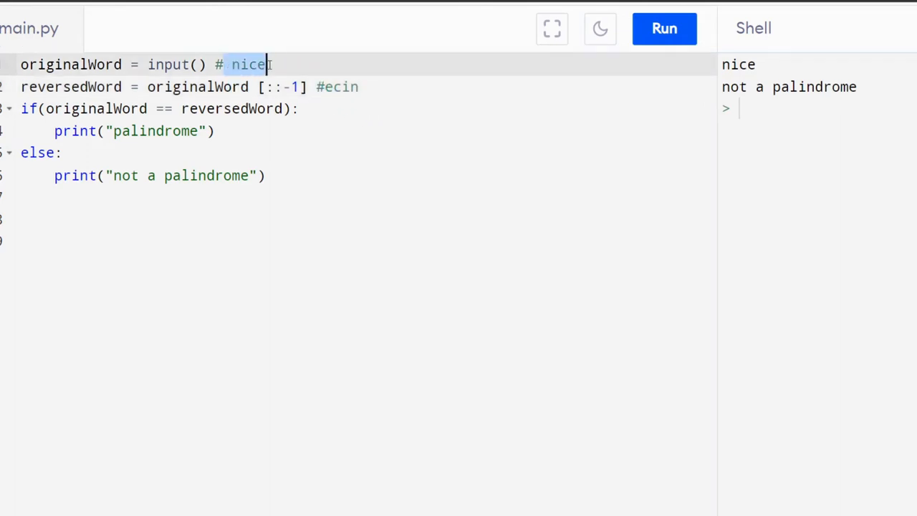
pyautogui.click(341, 87)
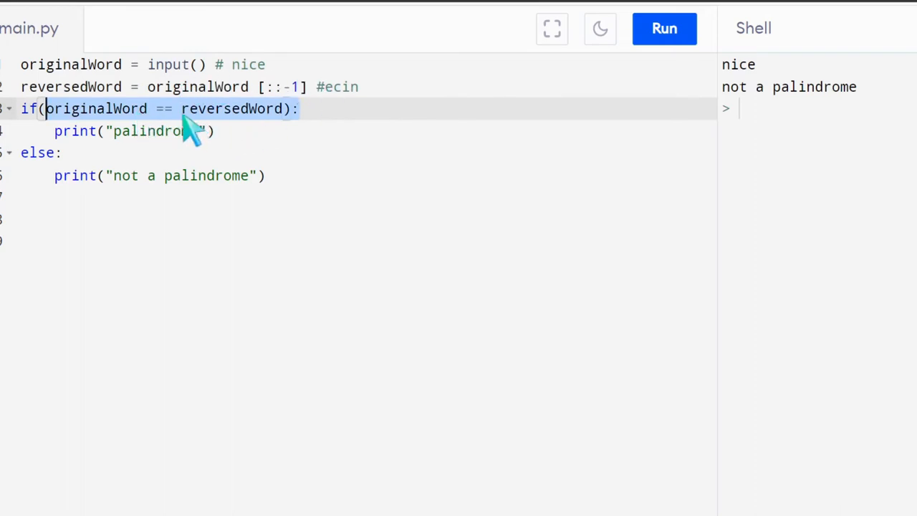
pyautogui.moveTo(208, 171)
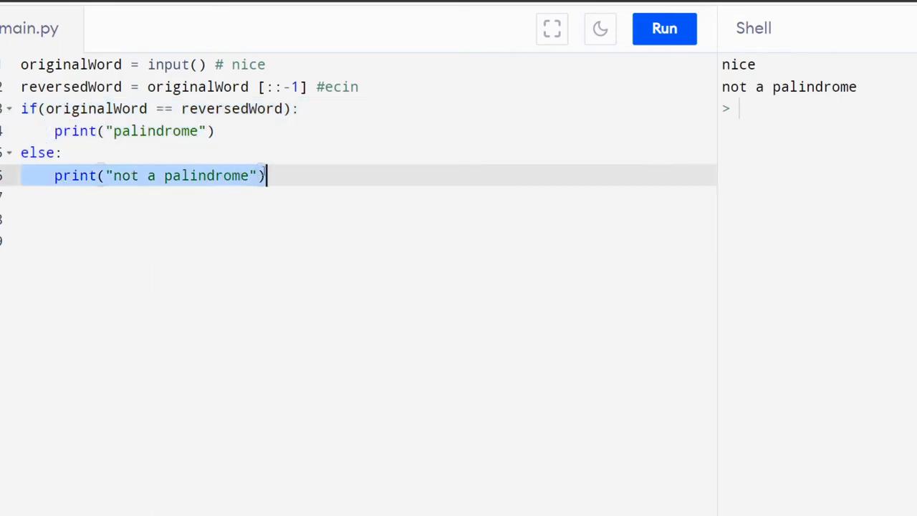
pyautogui.doubleClick(828, 87)
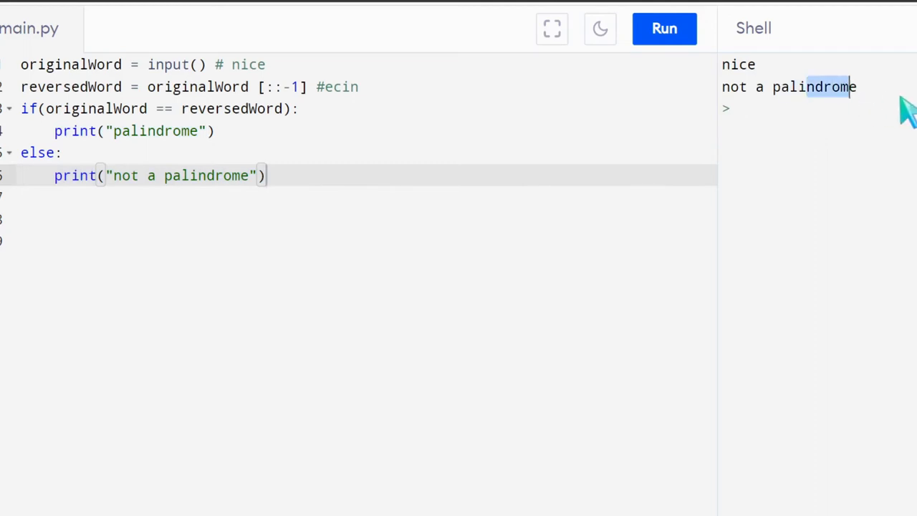
pyautogui.moveTo(570, 115)
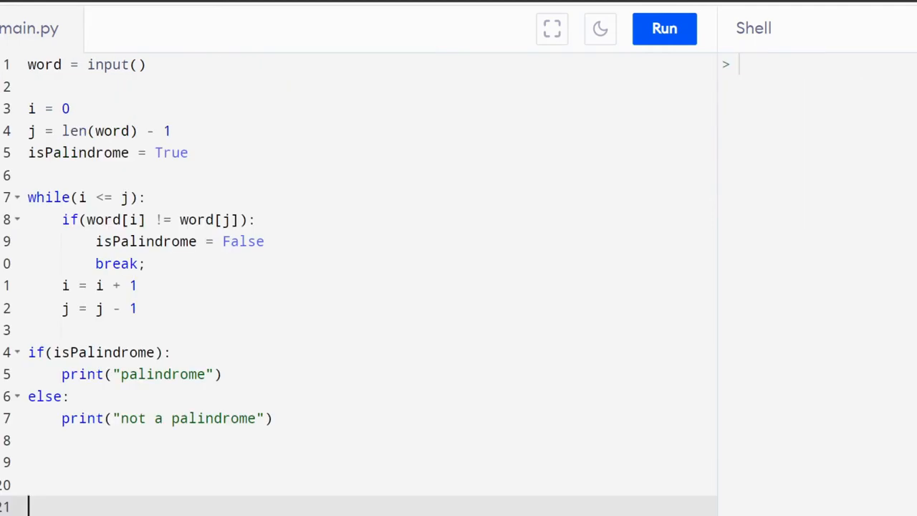
pyautogui.moveTo(347, 271)
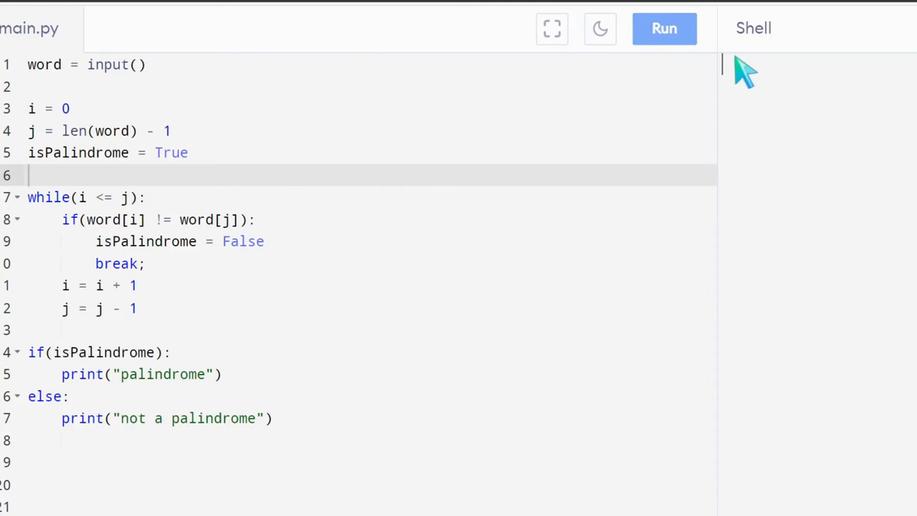
pyautogui.moveTo(744, 86)
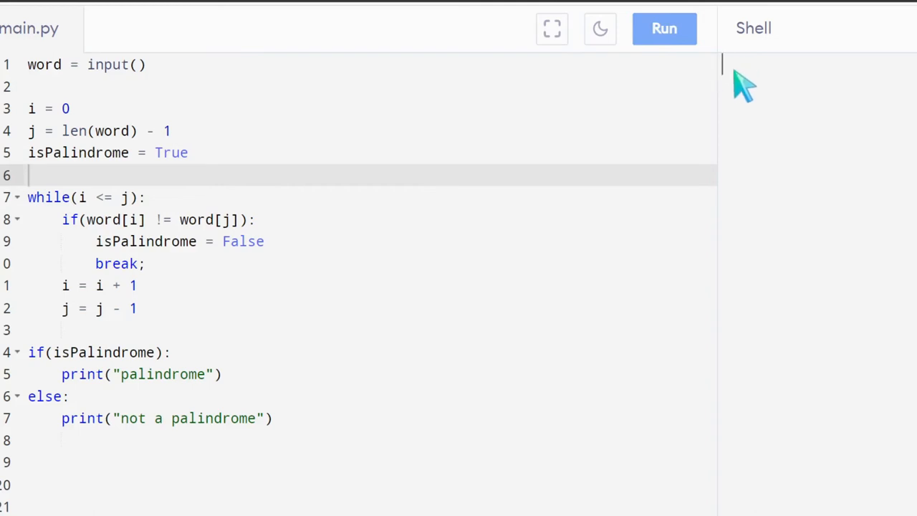
# - Check naman and then navin with the two-pointer program, navin reported as not a palindrome
pyautogui.write('n')
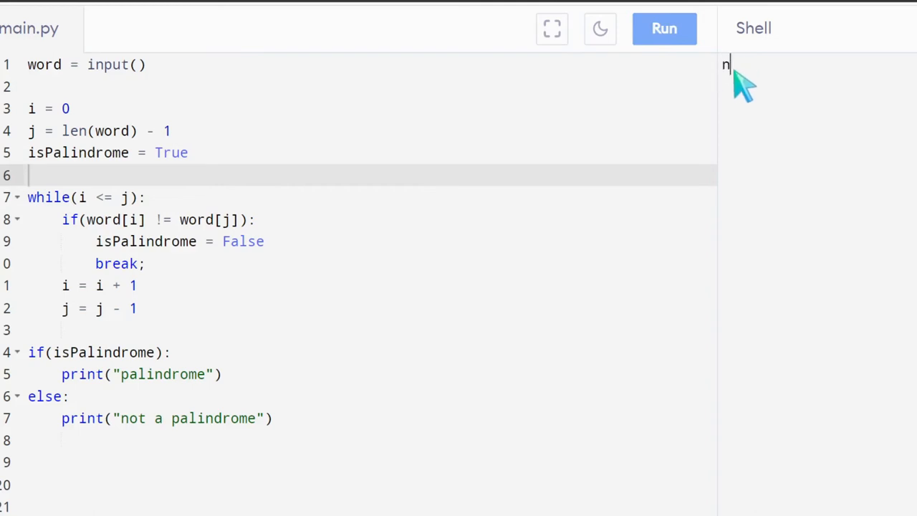
pyautogui.write('aman')
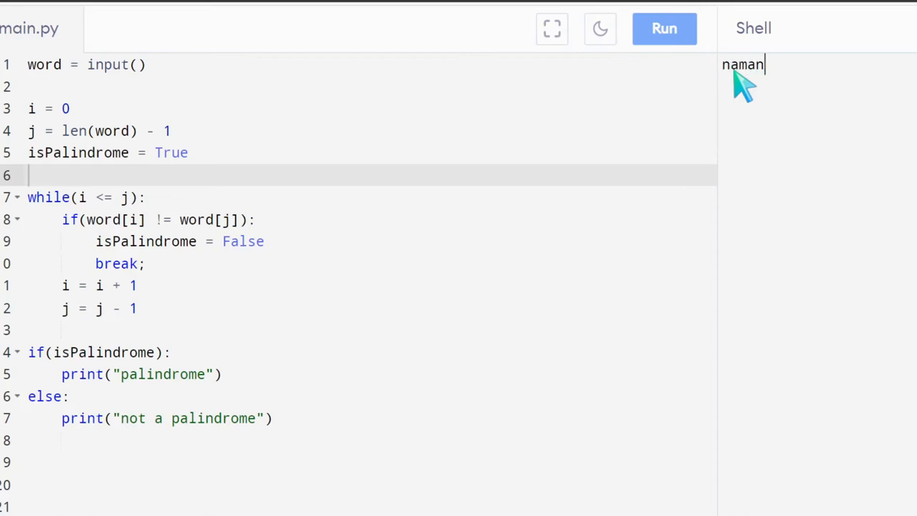
pyautogui.moveTo(752, 100)
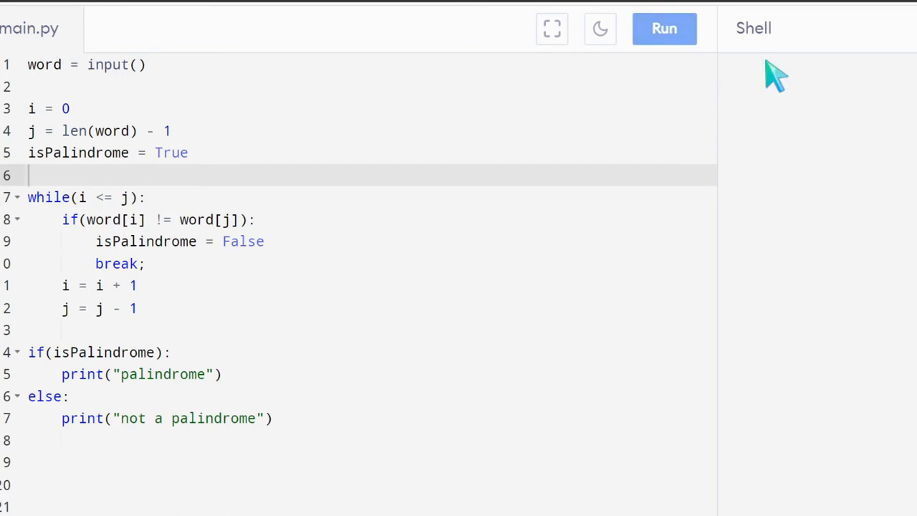
pyautogui.write('navin')
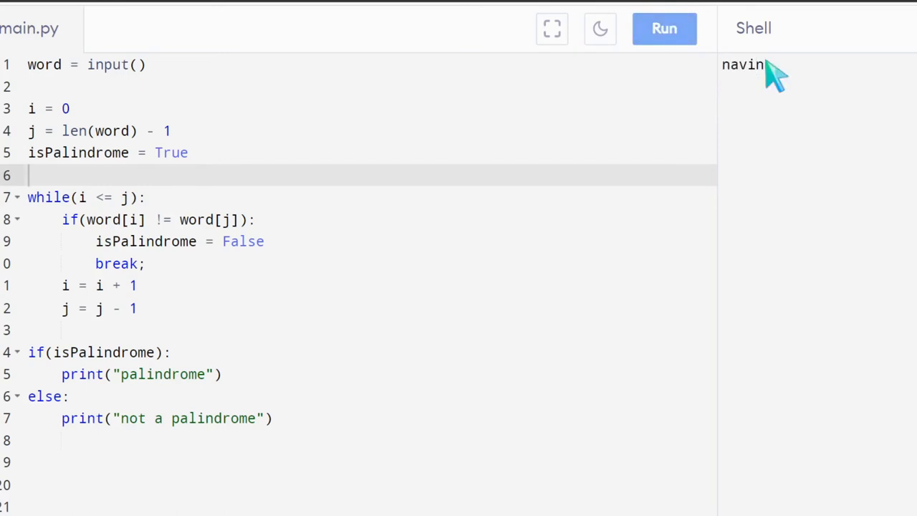
pyautogui.click(662, 28)
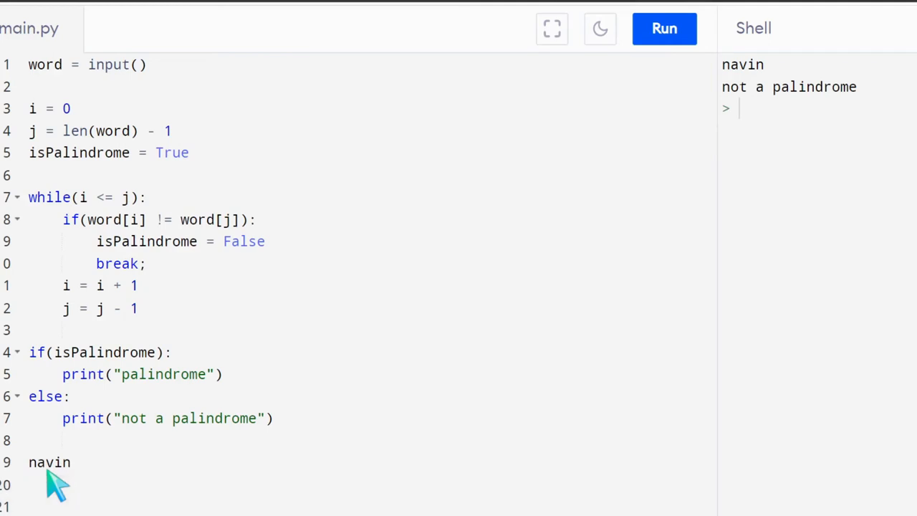
# - Write the trace note 'isPalindrome = True' below the code under navin
pyautogui.write('isPalin')
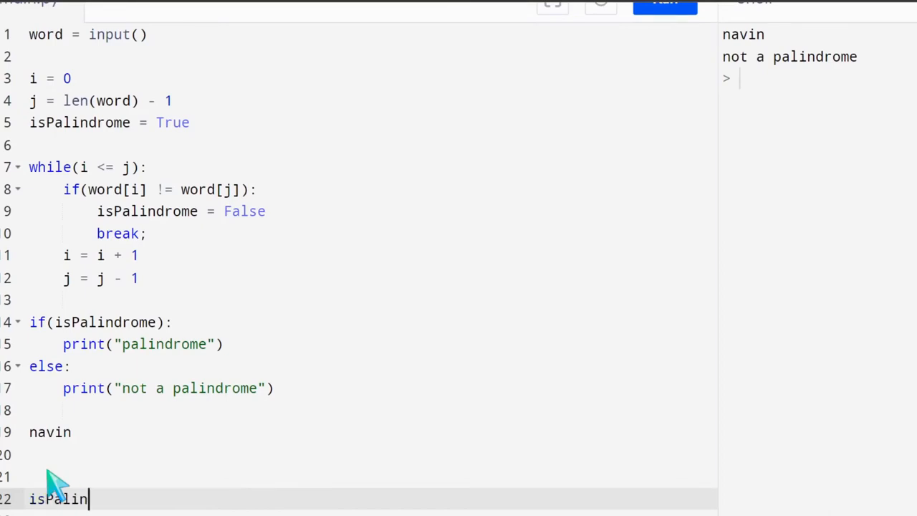
pyautogui.write('drome =')
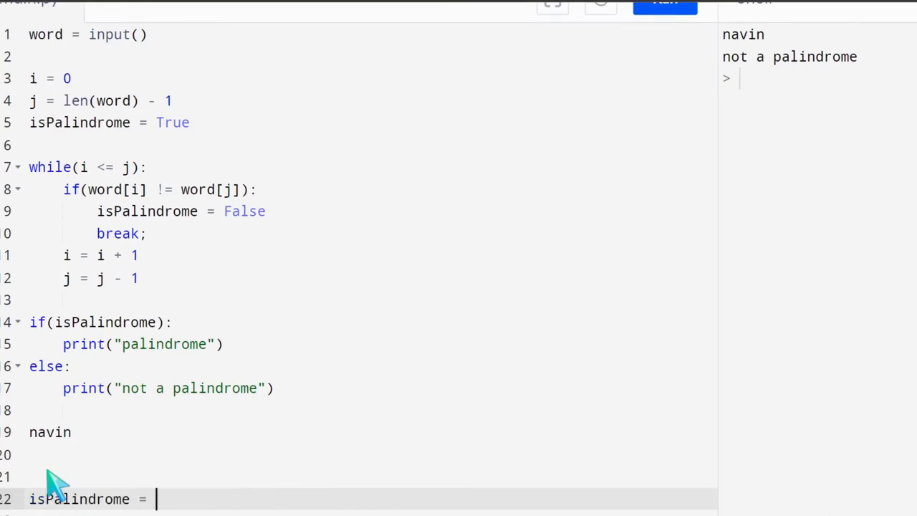
pyautogui.write('True')
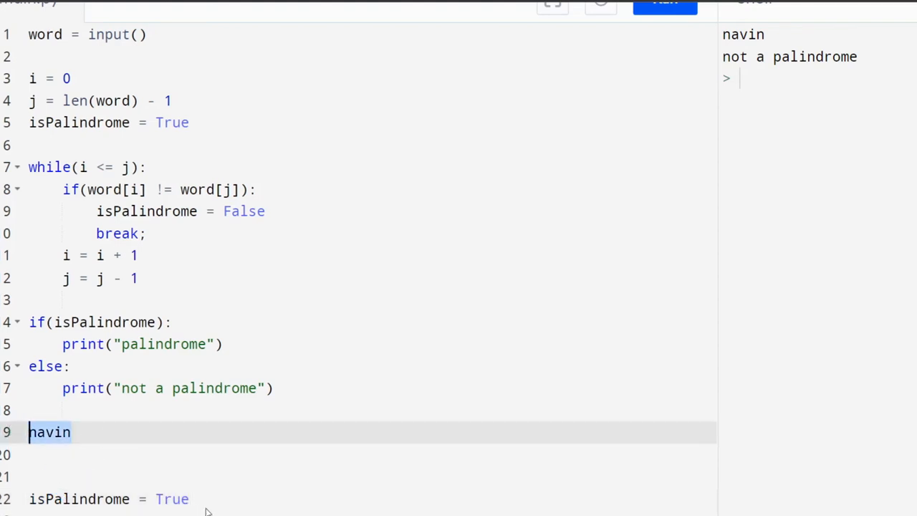
pyautogui.moveTo(255, 151)
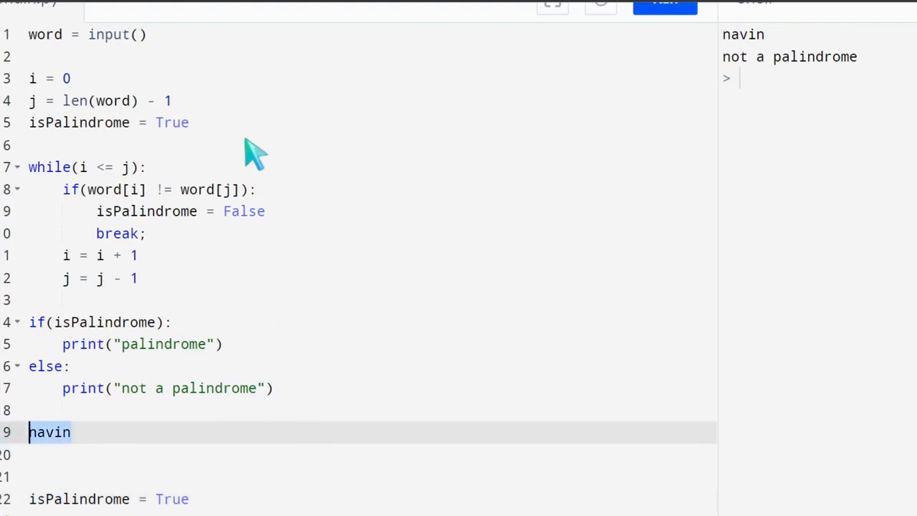
pyautogui.click(172, 100)
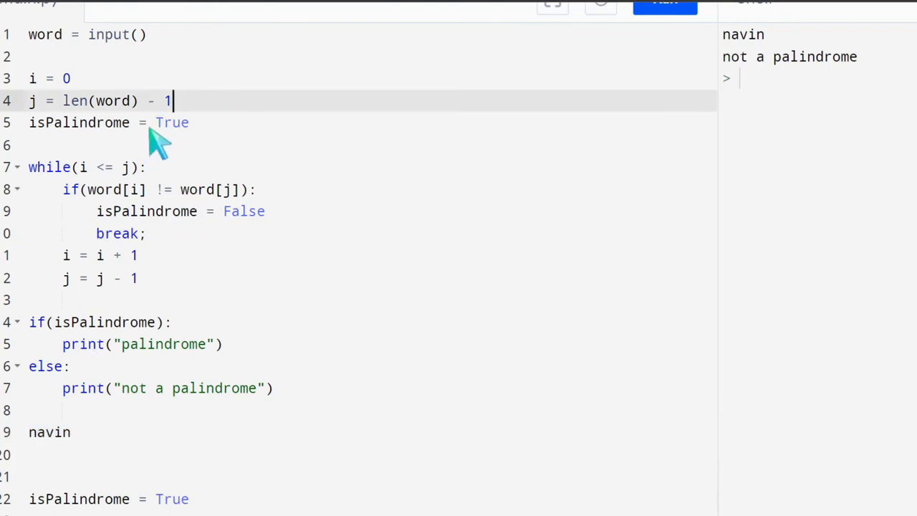
pyautogui.moveTo(161, 131)
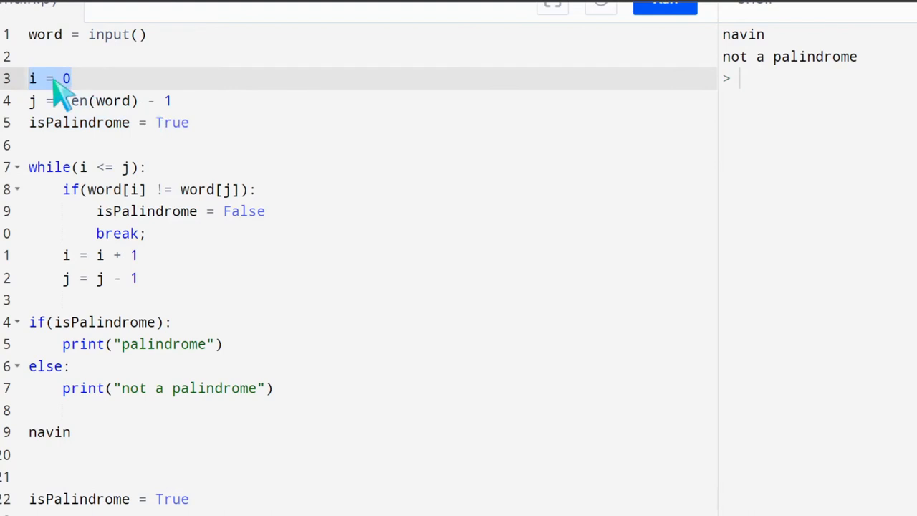
pyautogui.moveTo(46, 465)
pyautogui.write('i')
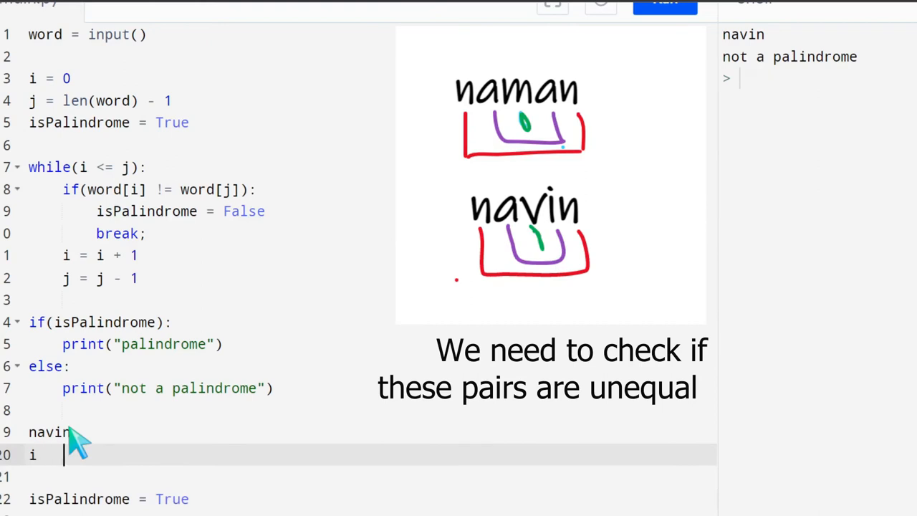
pyautogui.write('j')
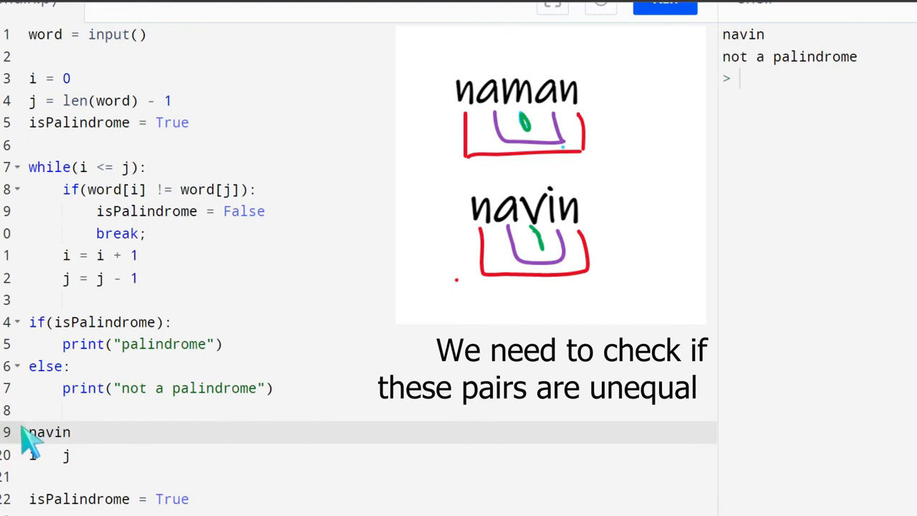
pyautogui.moveTo(78, 446)
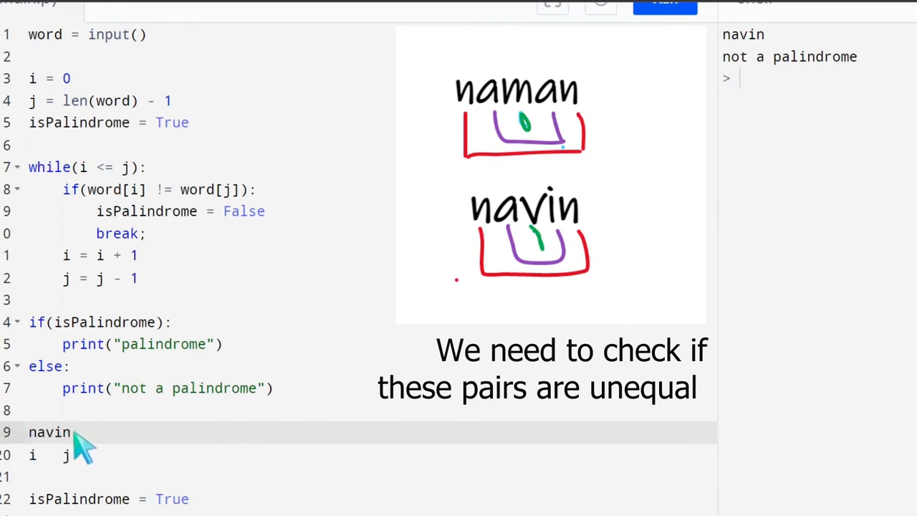
pyautogui.moveTo(244, 208)
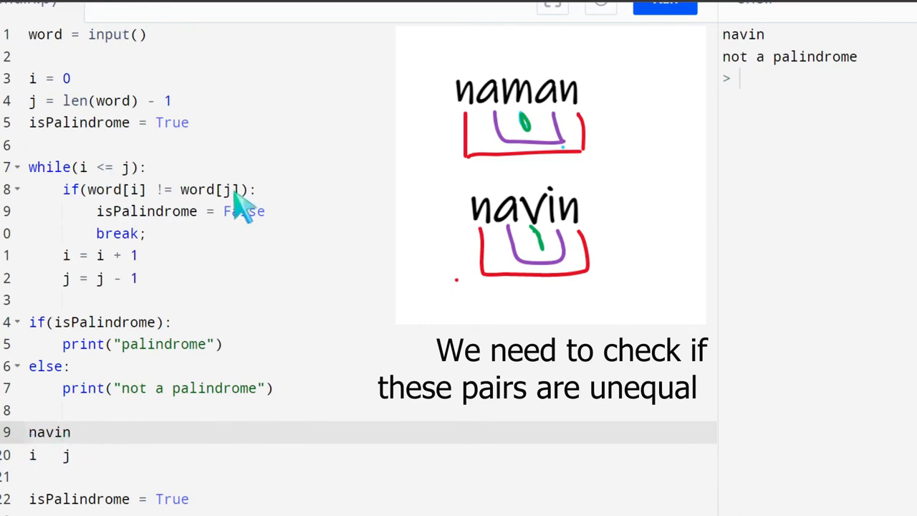
pyautogui.moveTo(107, 294)
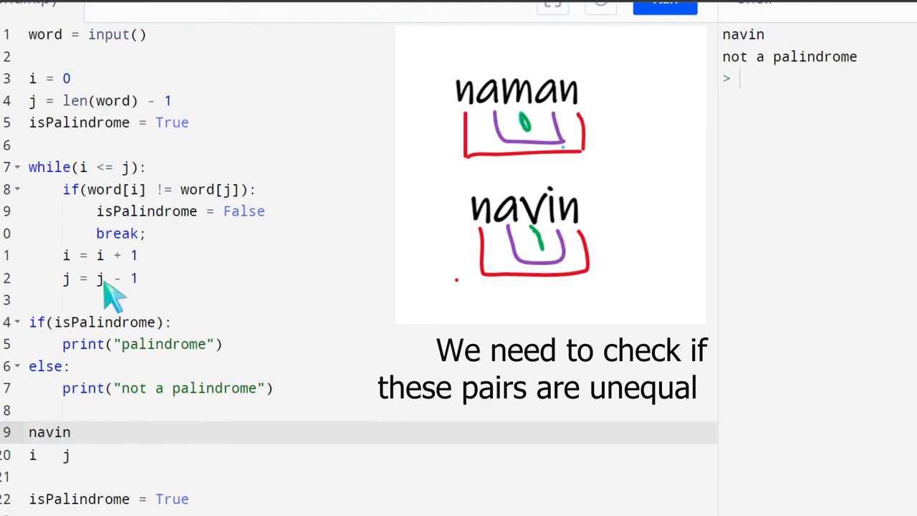
pyautogui.moveTo(263, 228)
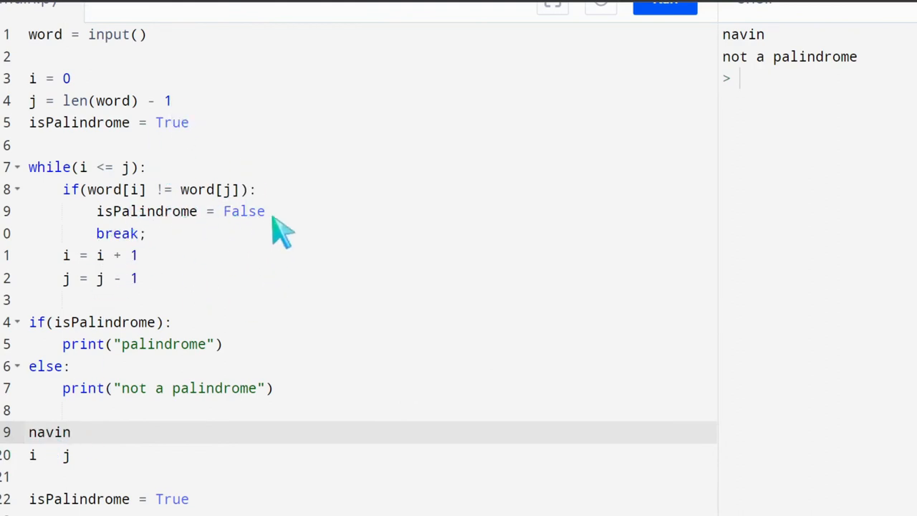
pyautogui.moveTo(143, 269)
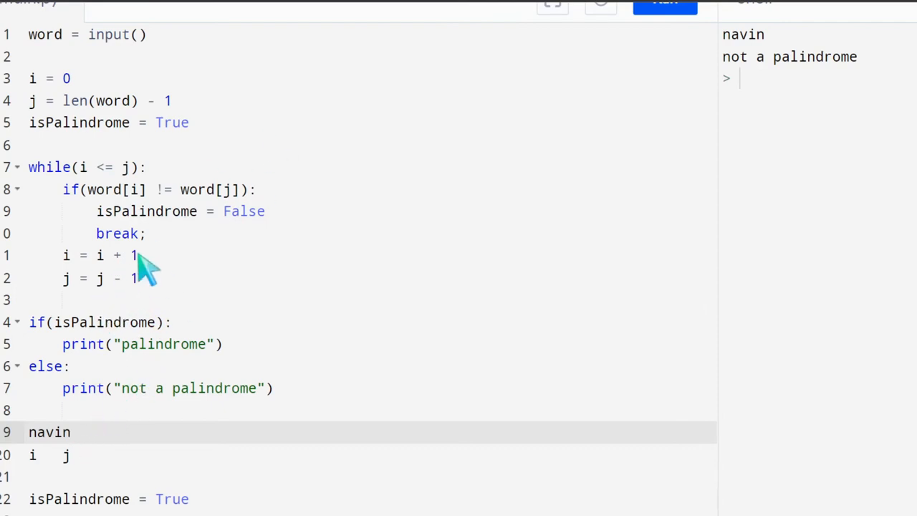
pyautogui.moveTo(111, 312)
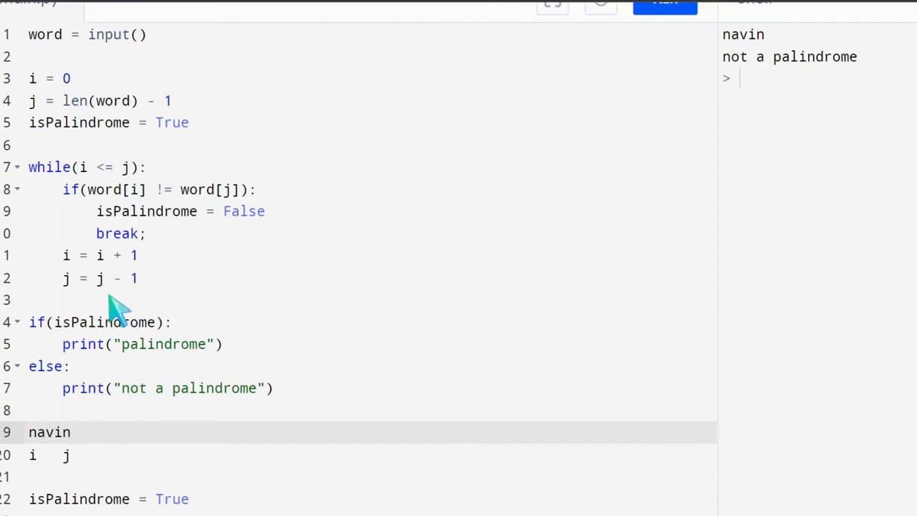
pyautogui.moveTo(113, 421)
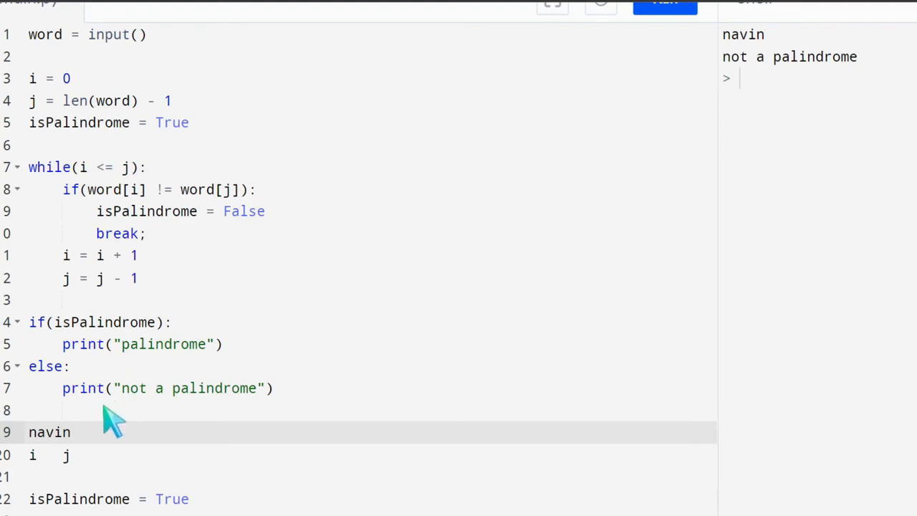
pyautogui.moveTo(143, 301)
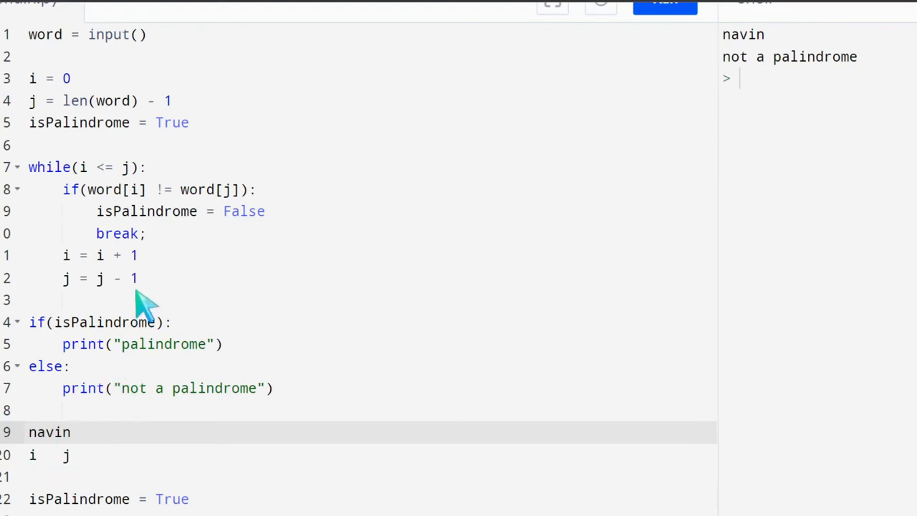
pyautogui.moveTo(172, 194)
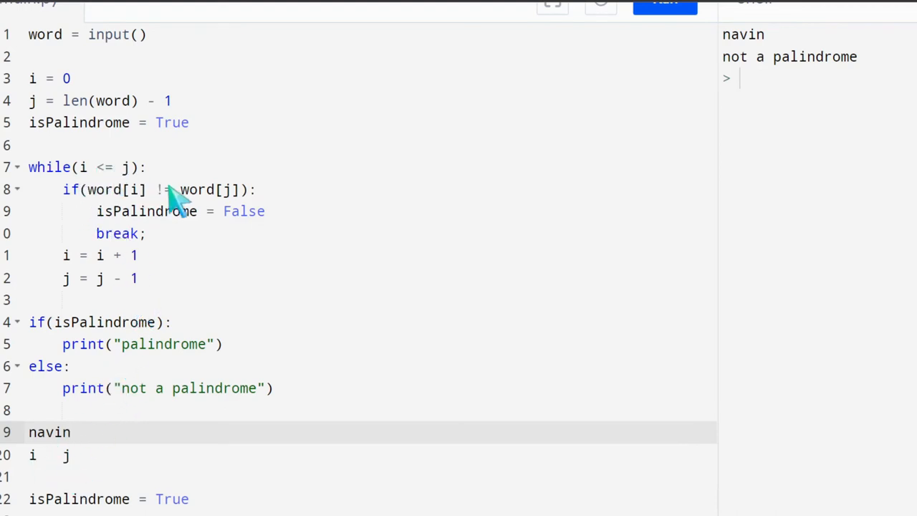
pyautogui.moveTo(117, 423)
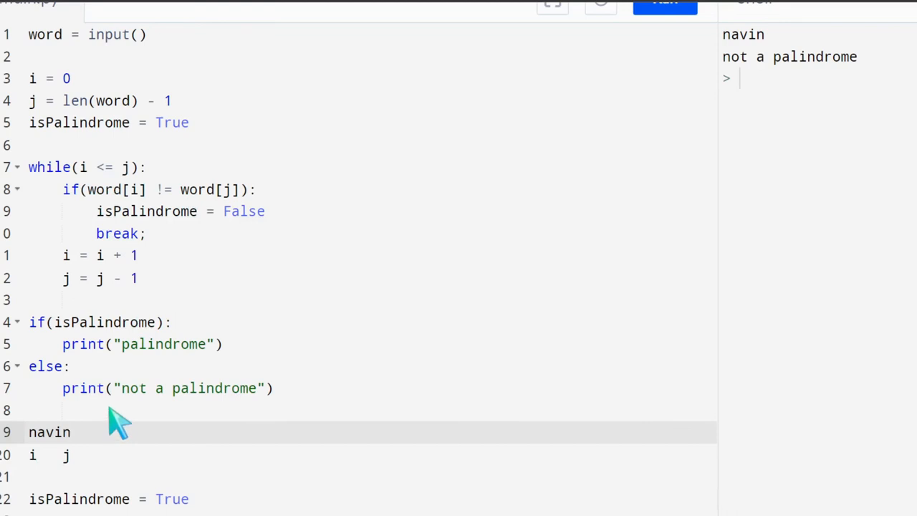
pyautogui.moveTo(115, 398)
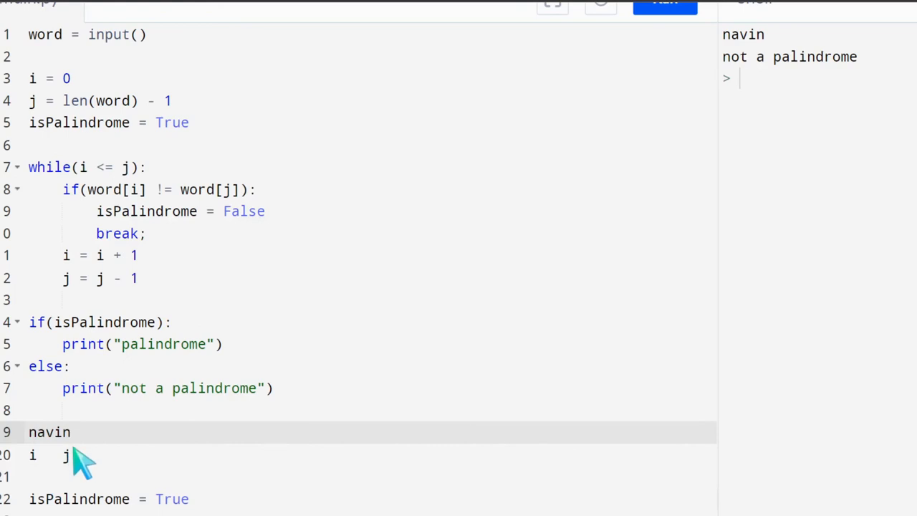
pyautogui.moveTo(71, 441)
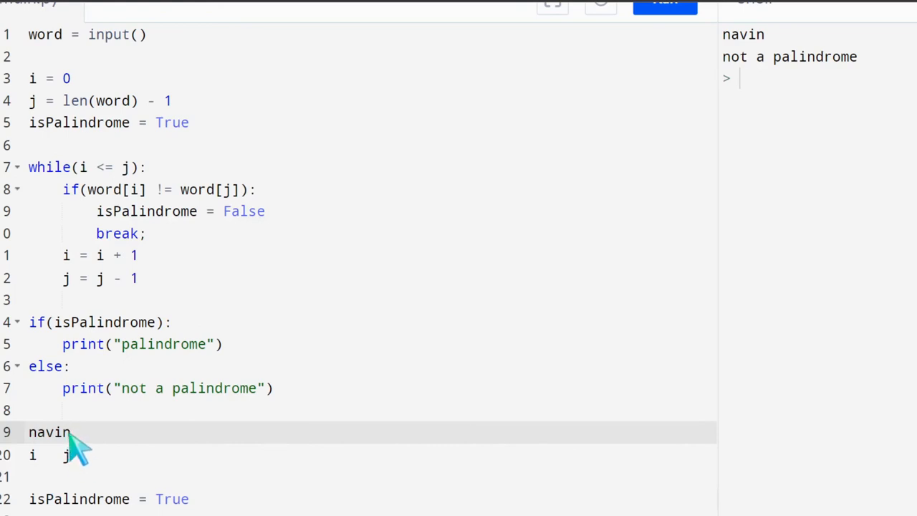
pyautogui.moveTo(72, 470)
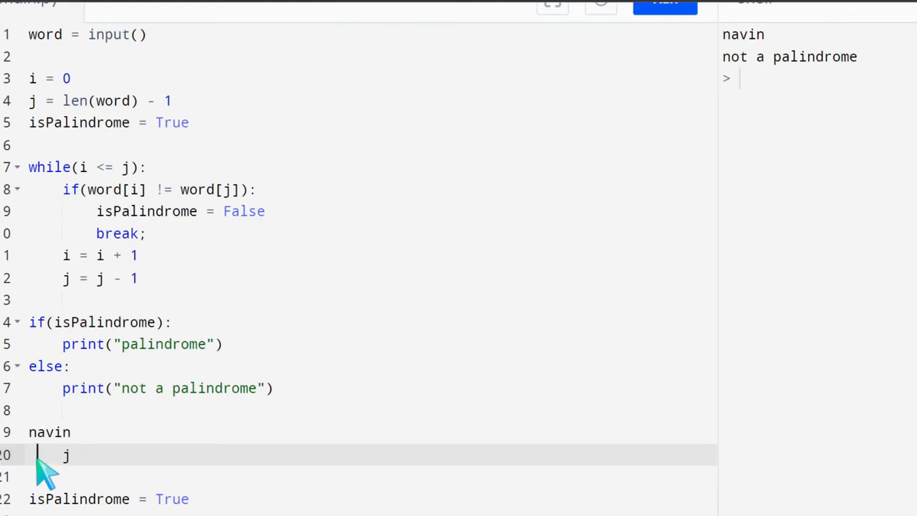
# - Retype the i marker so i and j sit one position inward under navin
pyautogui.write('i')
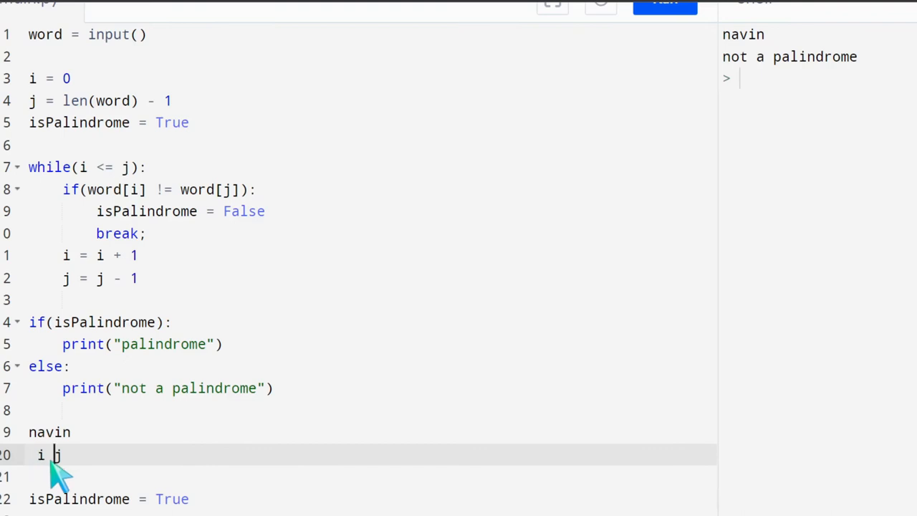
pyautogui.moveTo(114, 421)
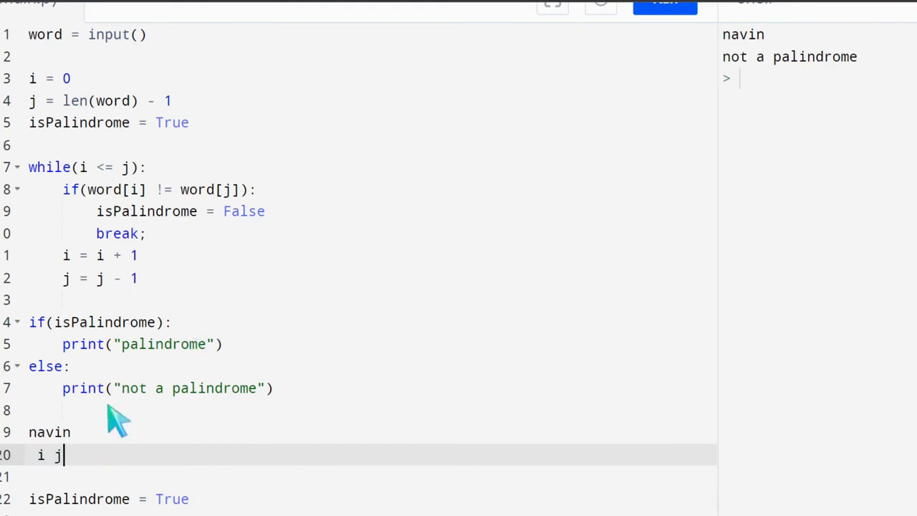
pyautogui.moveTo(50, 456)
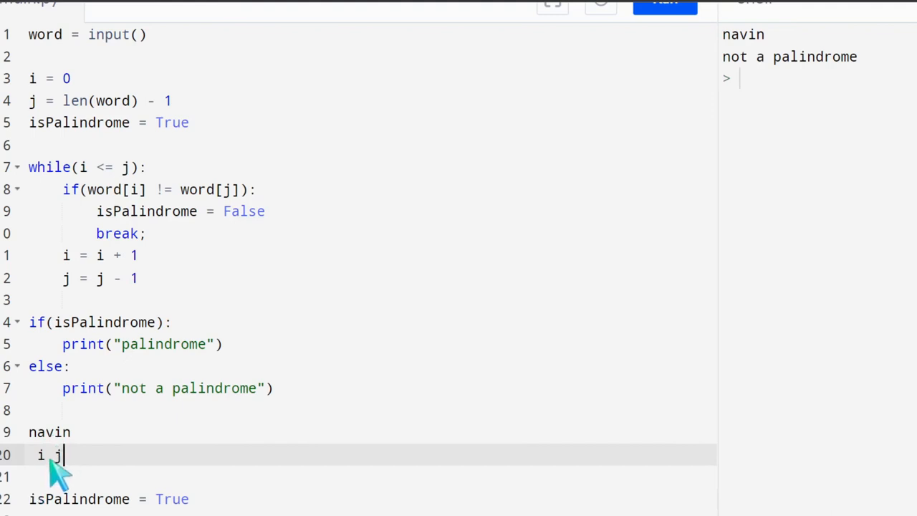
pyautogui.moveTo(150, 308)
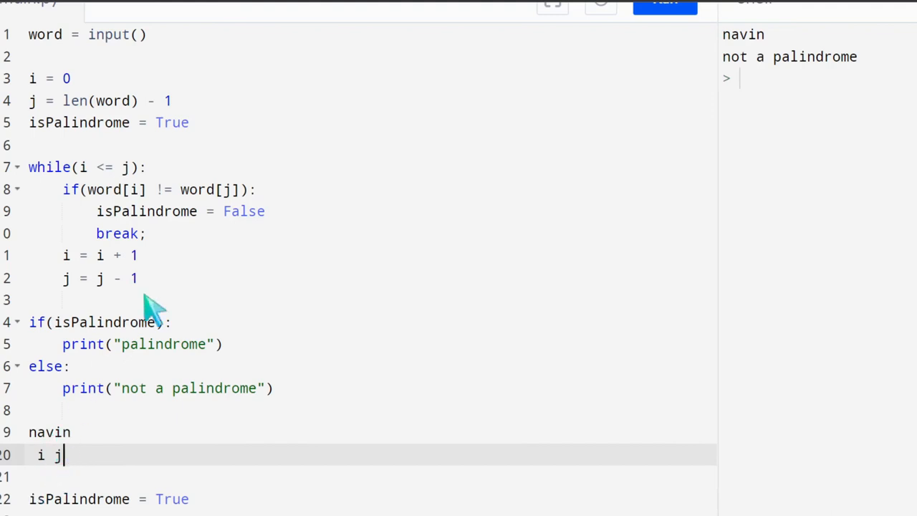
pyautogui.moveTo(72, 201)
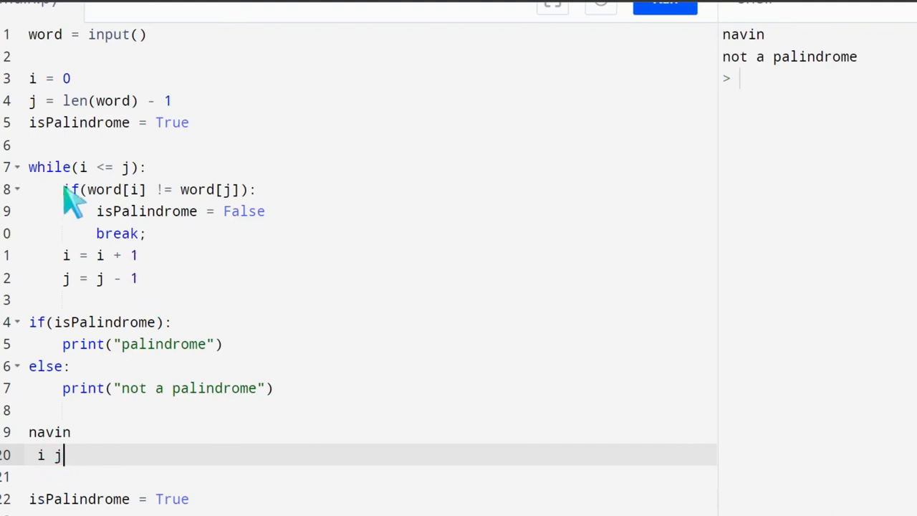
pyautogui.moveTo(65, 189); pyautogui.dragTo(266, 210)
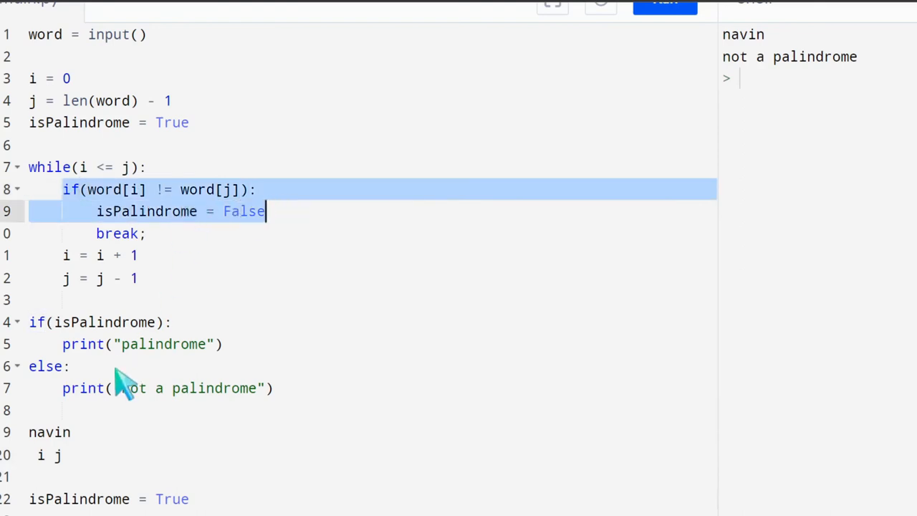
pyautogui.click(217, 232)
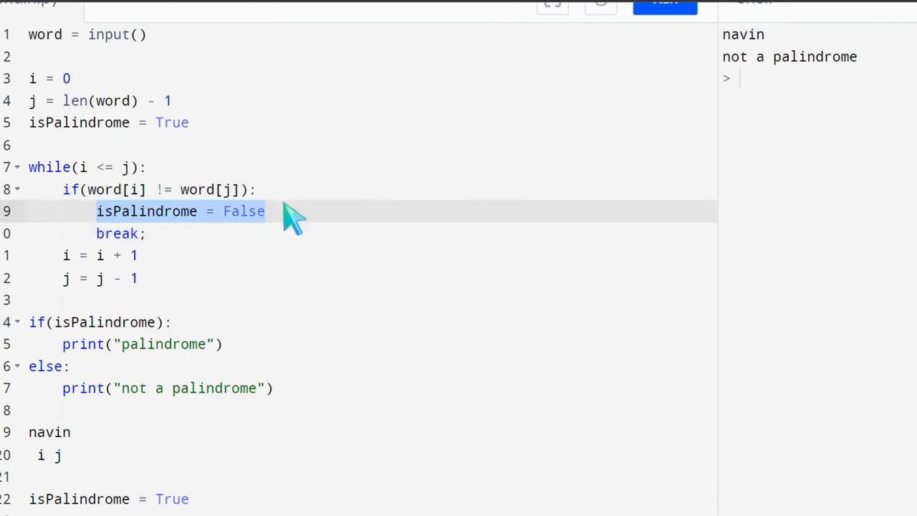
pyautogui.moveTo(155, 249)
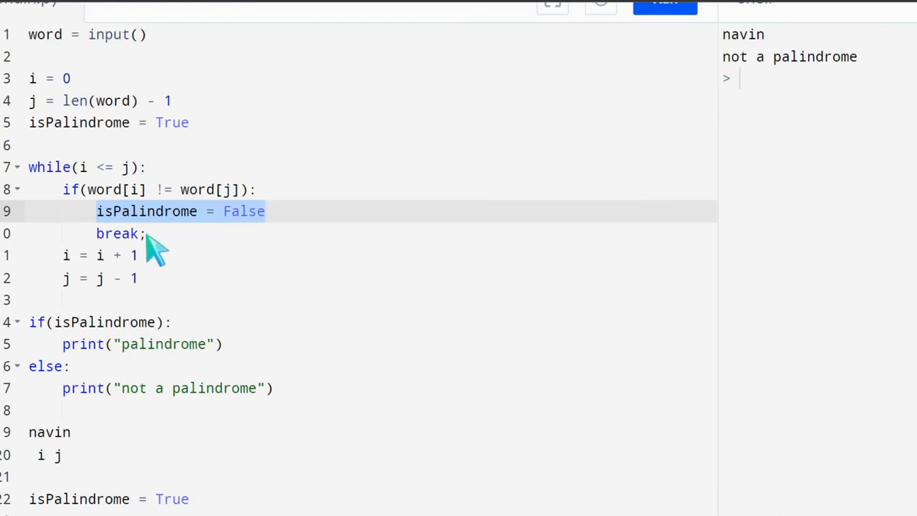
pyautogui.moveTo(92, 507)
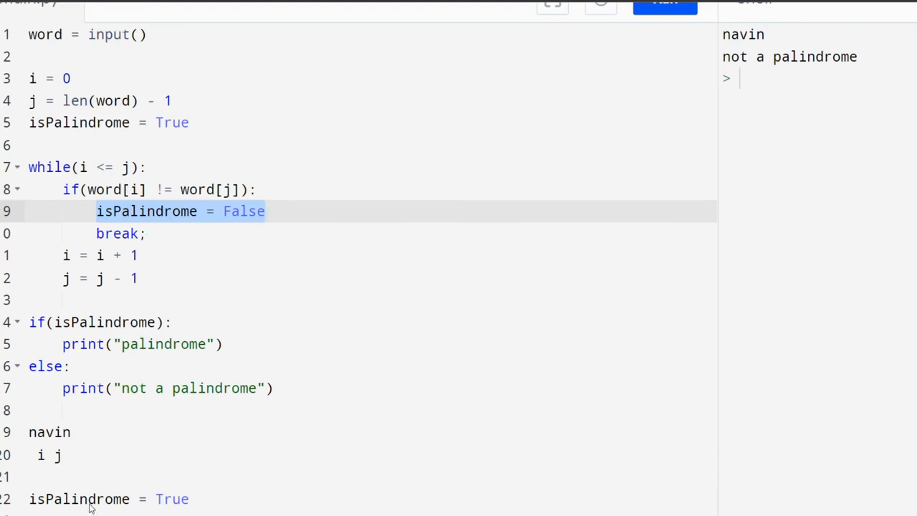
pyautogui.moveTo(55, 437)
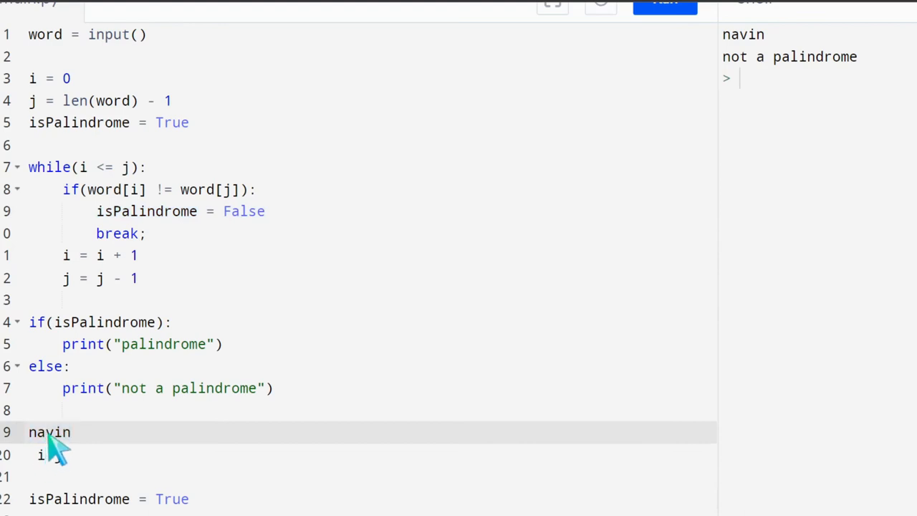
pyautogui.moveTo(200, 261)
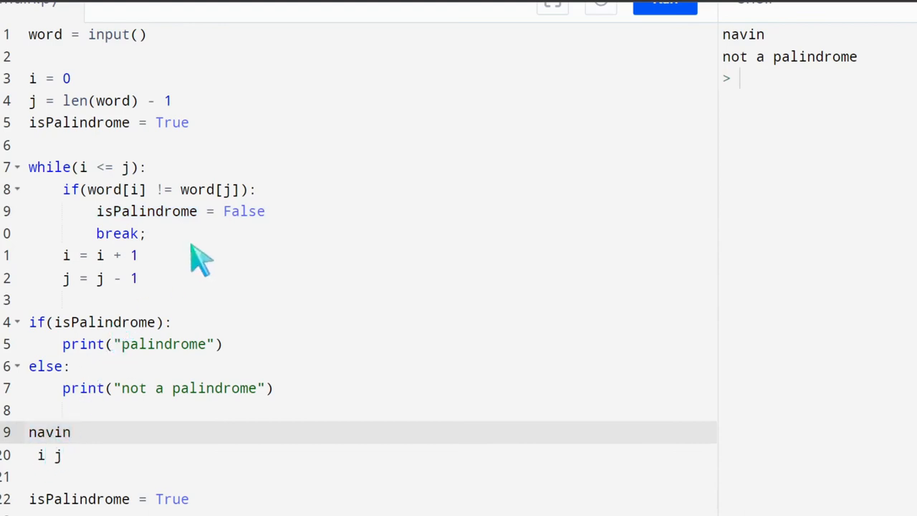
pyautogui.moveTo(117, 340)
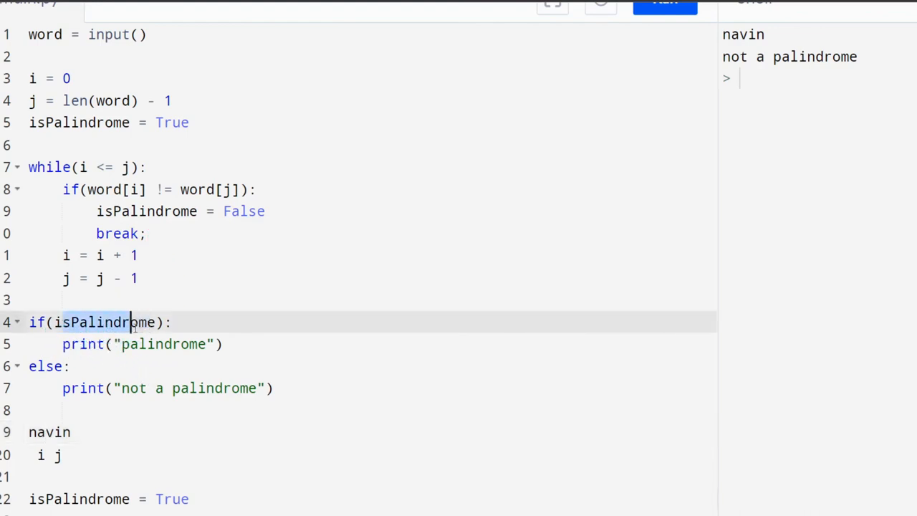
pyautogui.moveTo(100, 490)
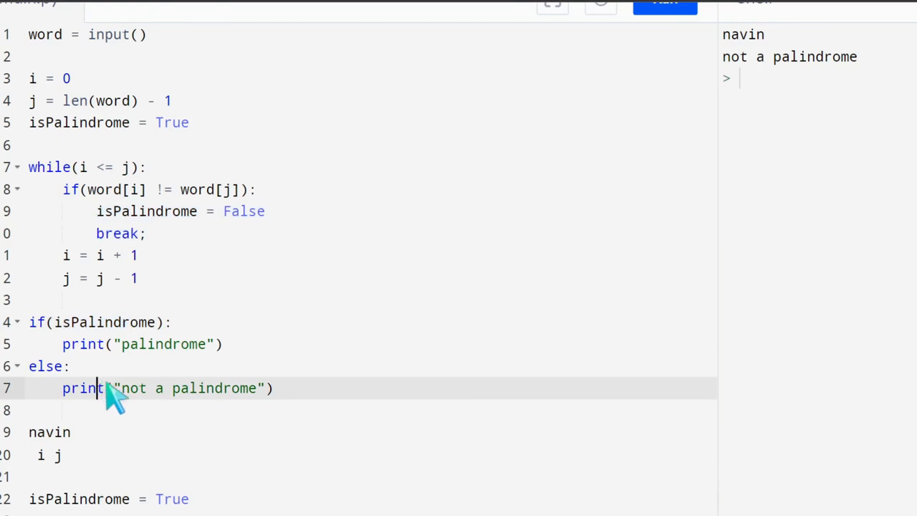
pyautogui.moveTo(251, 404)
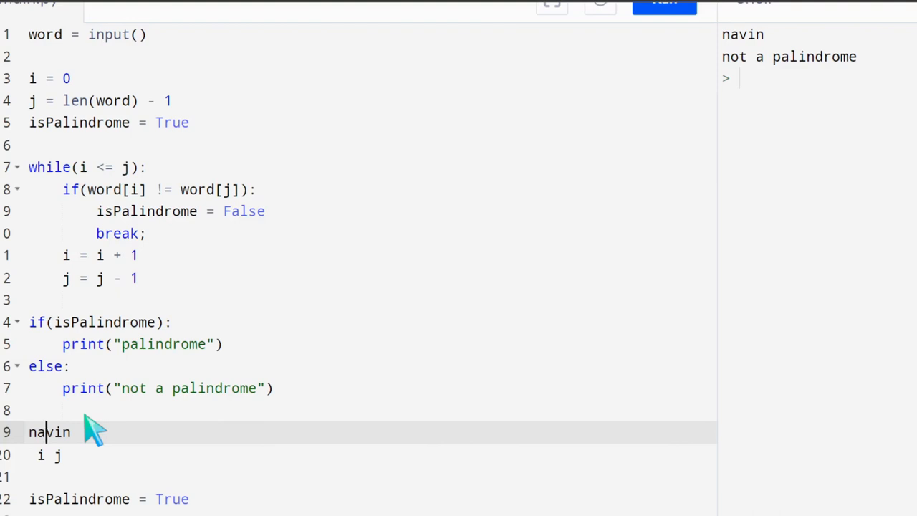
pyautogui.moveTo(260, 387)
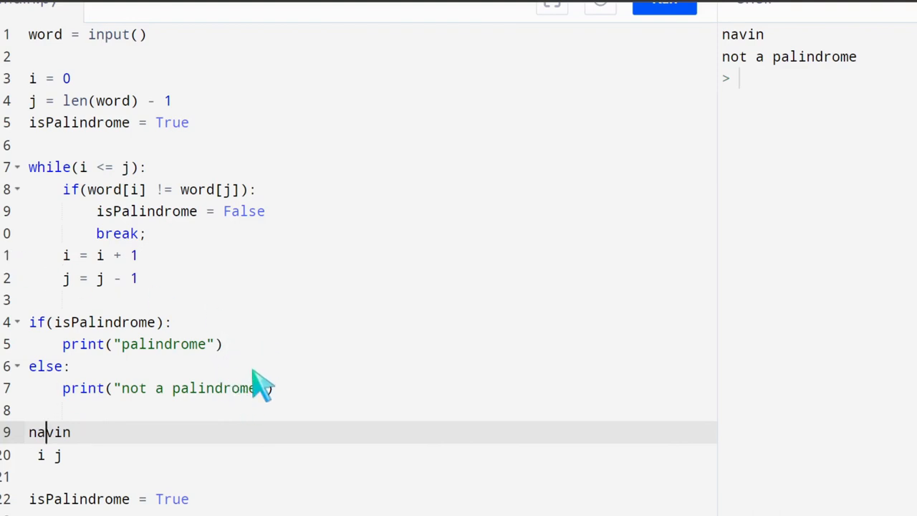